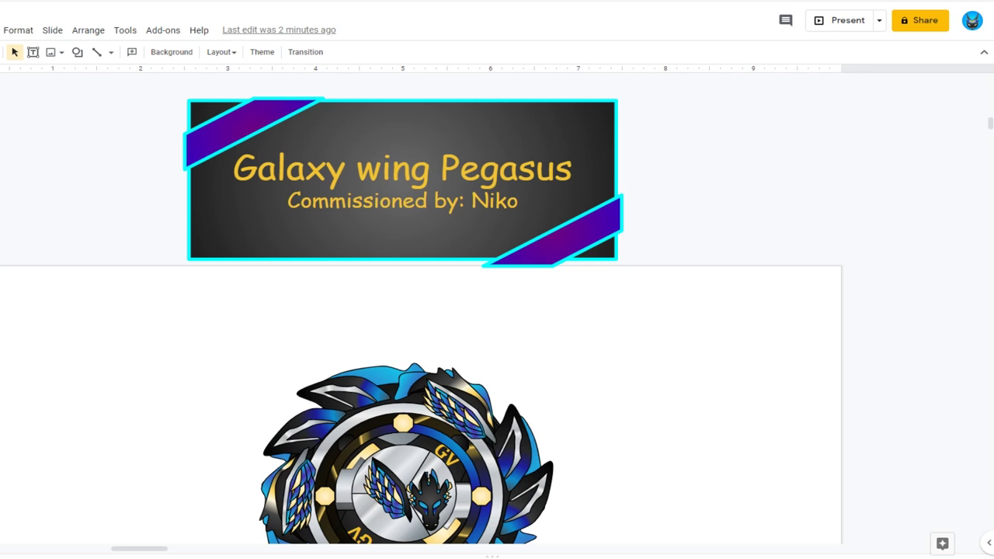
- Scroll the slide to bring the Beyblade illustration with its separated face piece into view
scroll(down, 3)
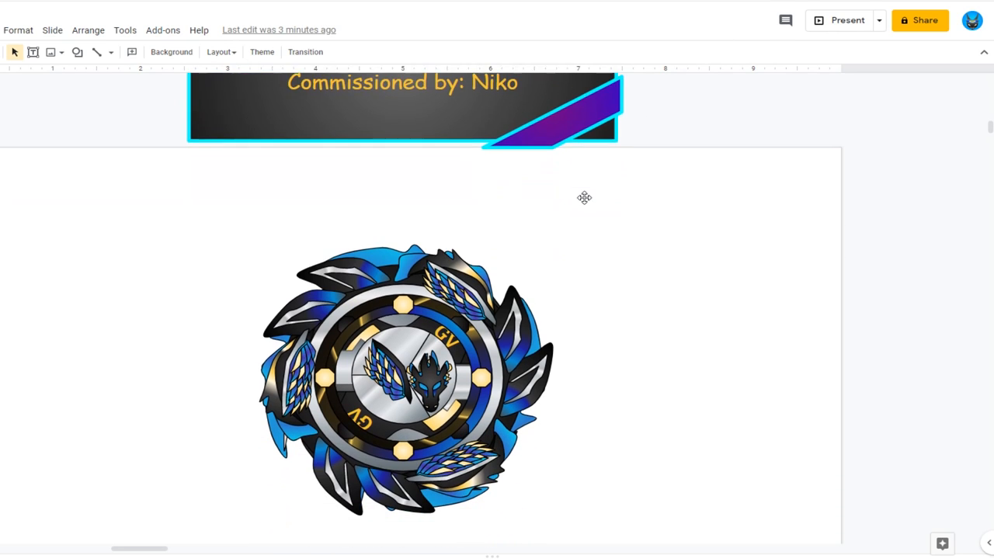
scroll(up, 3)
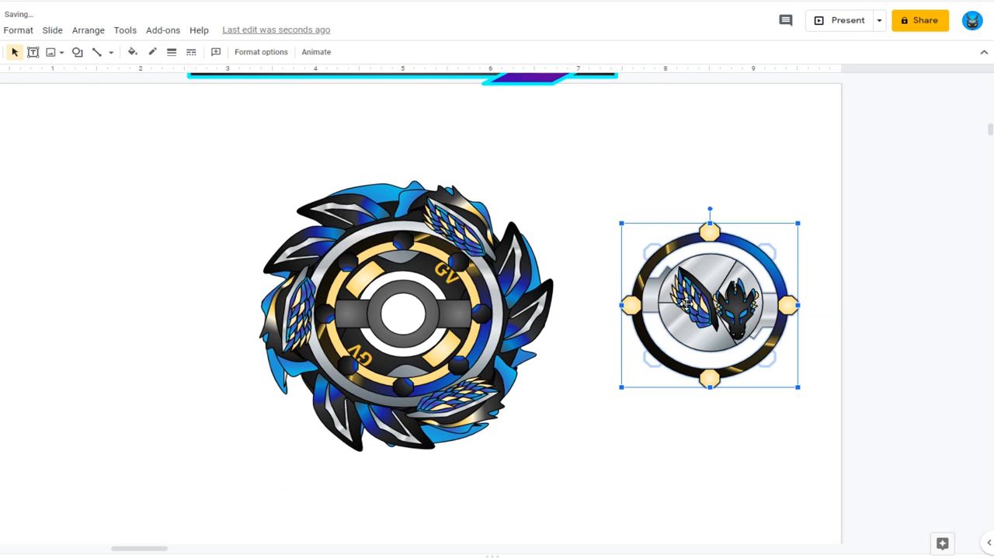
- Separate the blue outer ring, metal wheel and face piece so they sit side by side
click(444, 246)
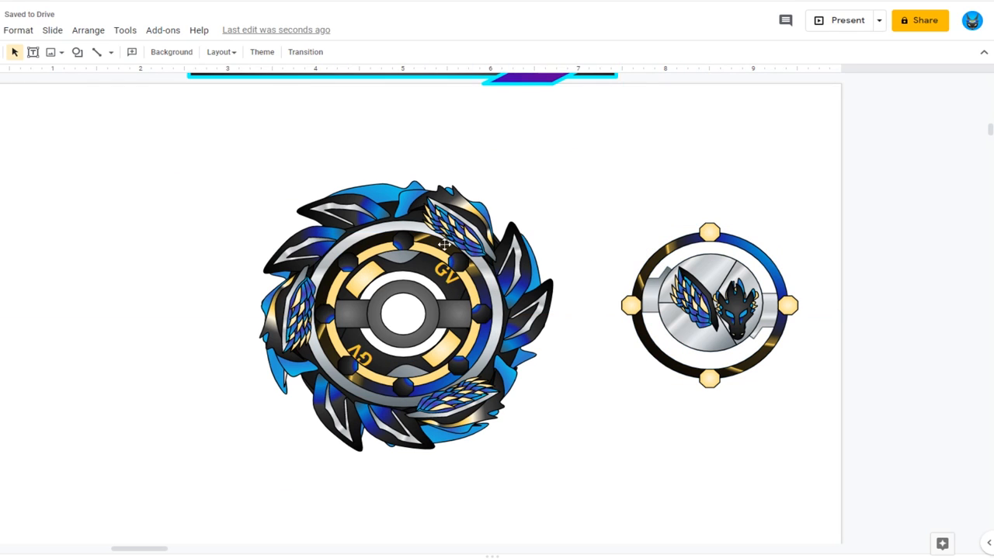
click(402, 314)
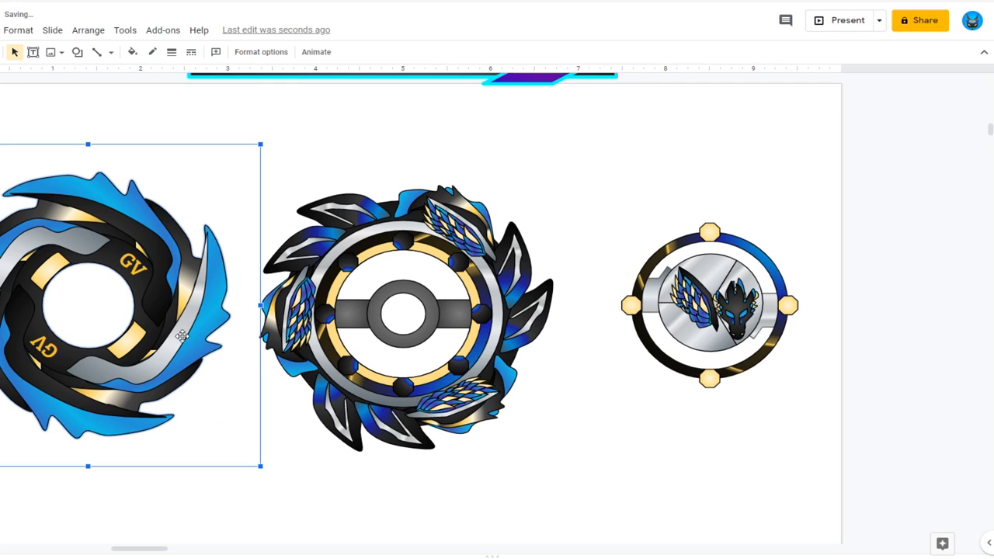
click(709, 303)
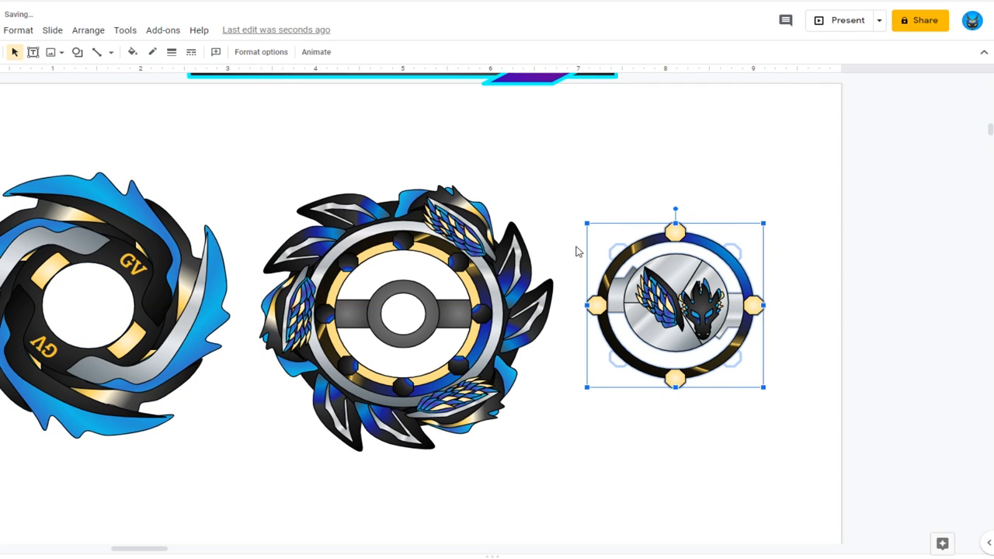
click(575, 248)
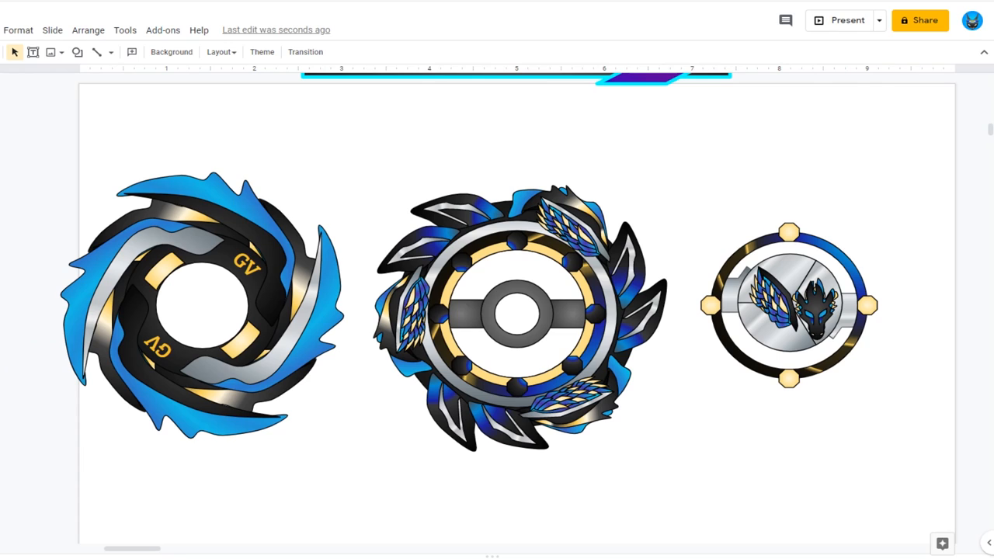
mouse_move(314, 333)
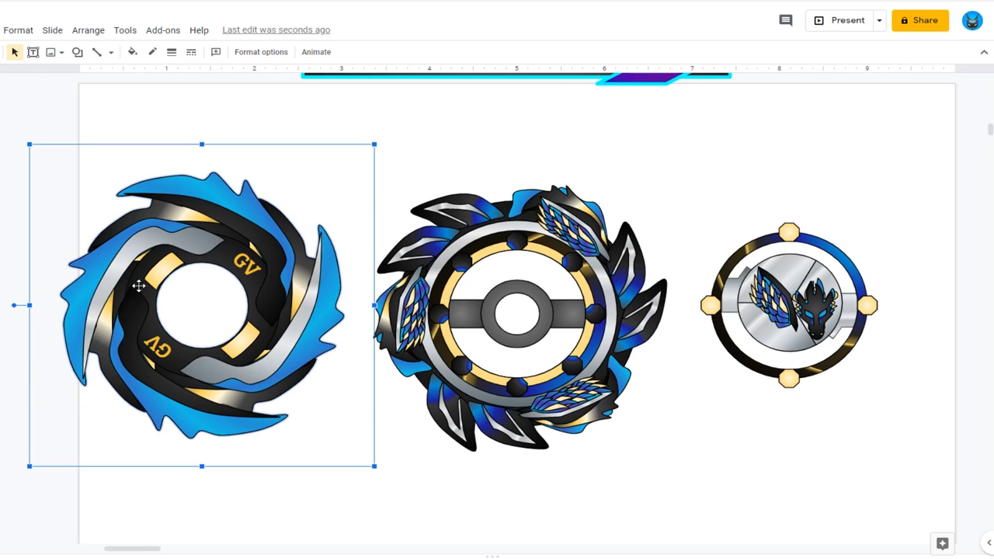
mouse_move(659, 367)
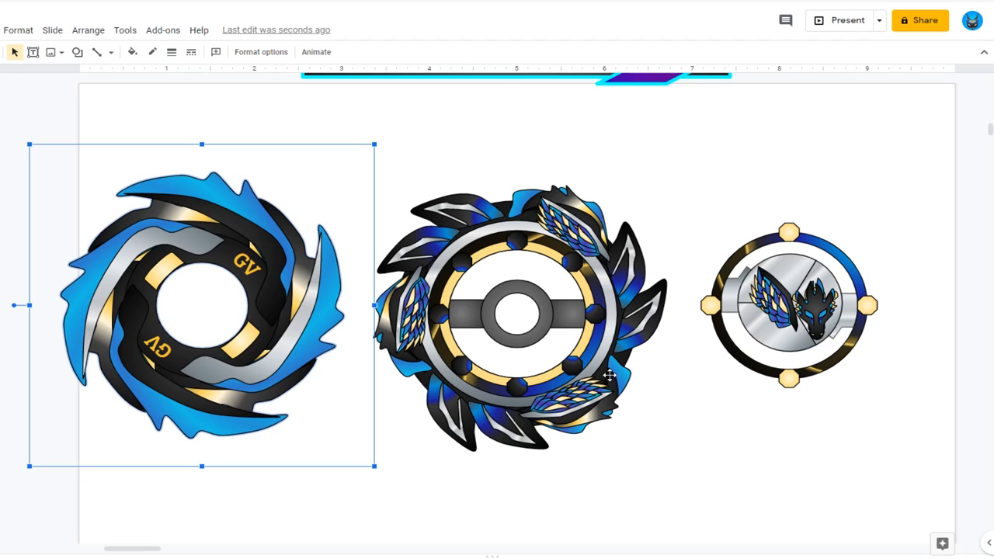
mouse_move(16, 53)
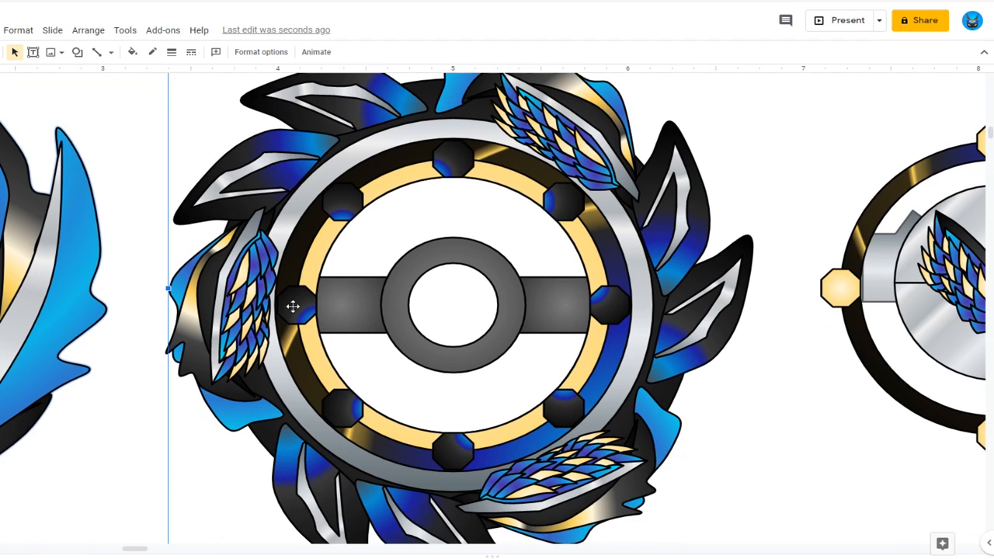
mouse_move(573, 457)
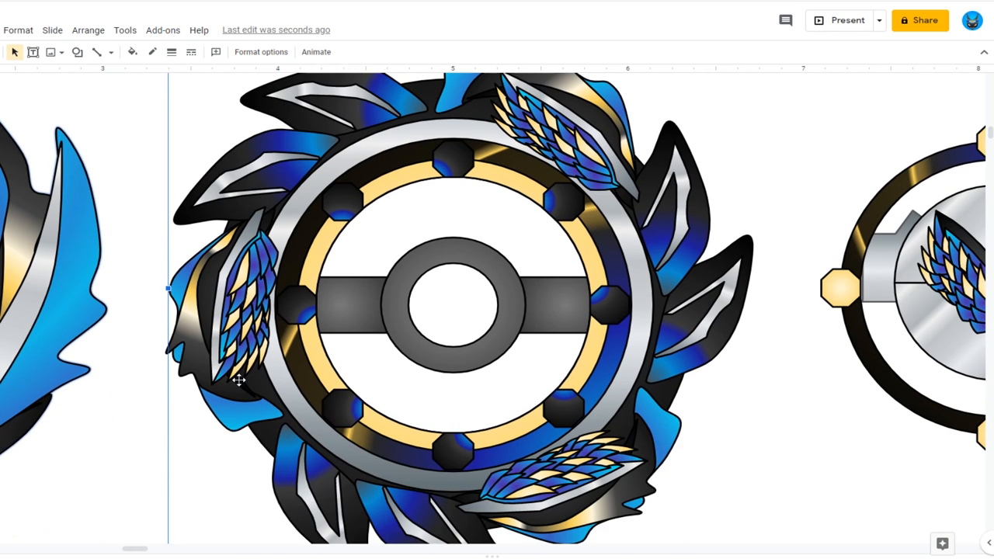
mouse_move(252, 330)
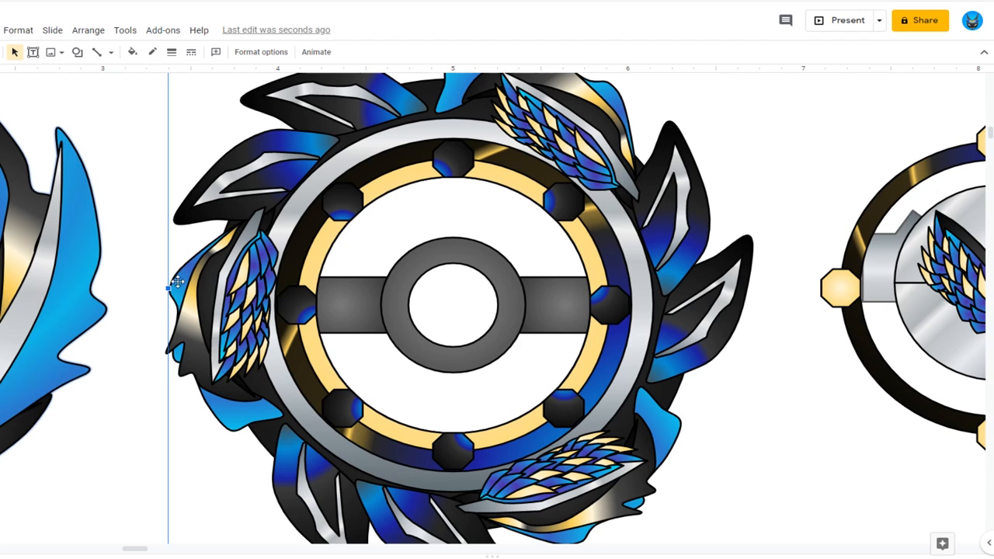
mouse_move(245, 110)
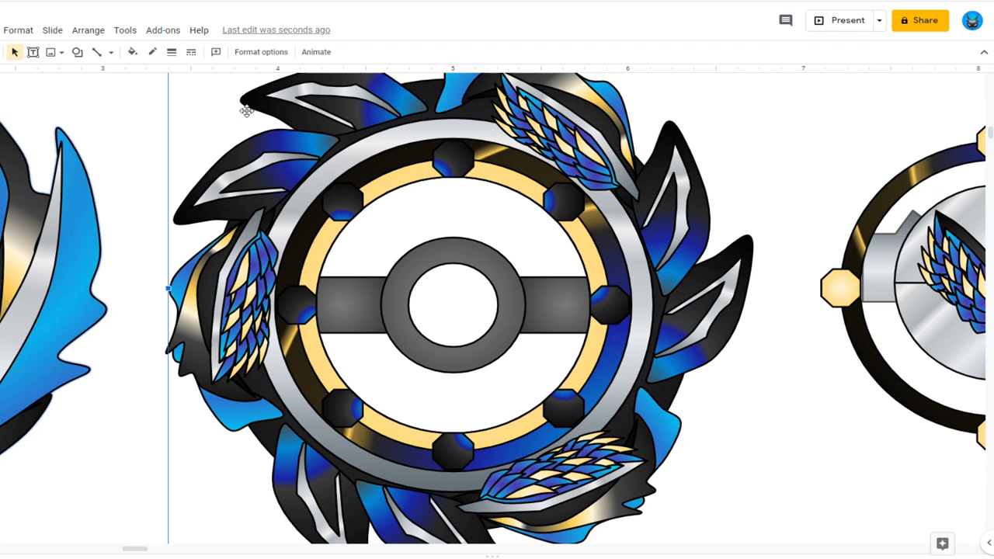
mouse_move(205, 140)
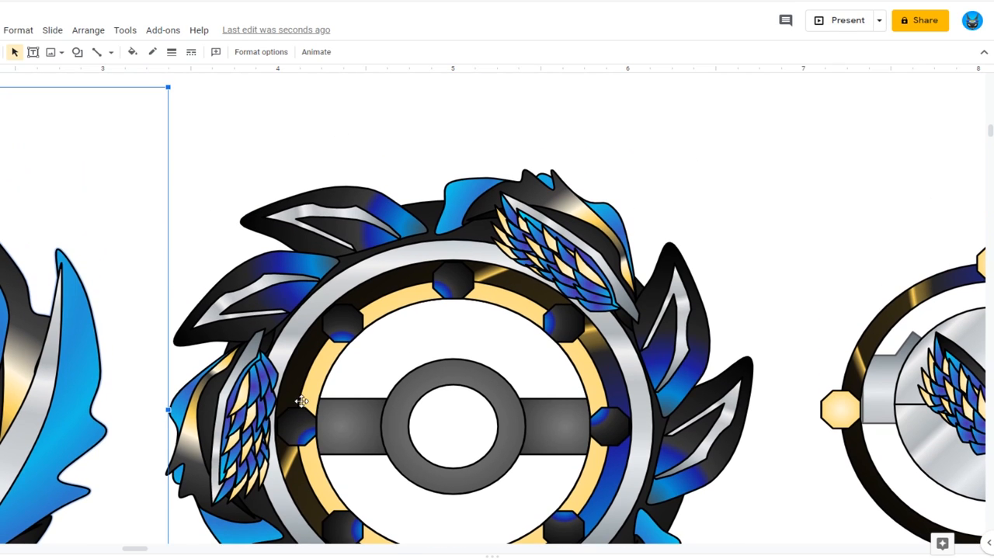
mouse_move(488, 154)
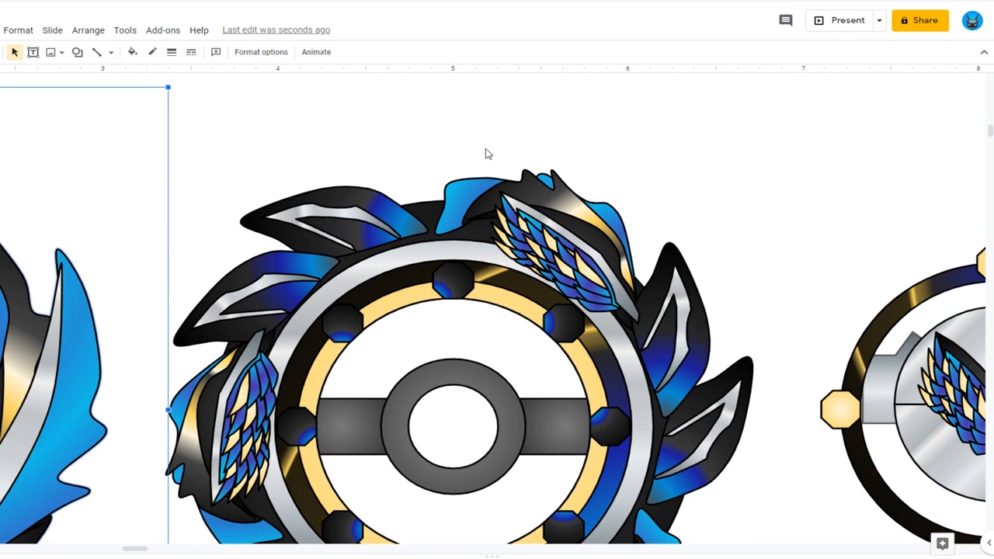
mouse_move(643, 379)
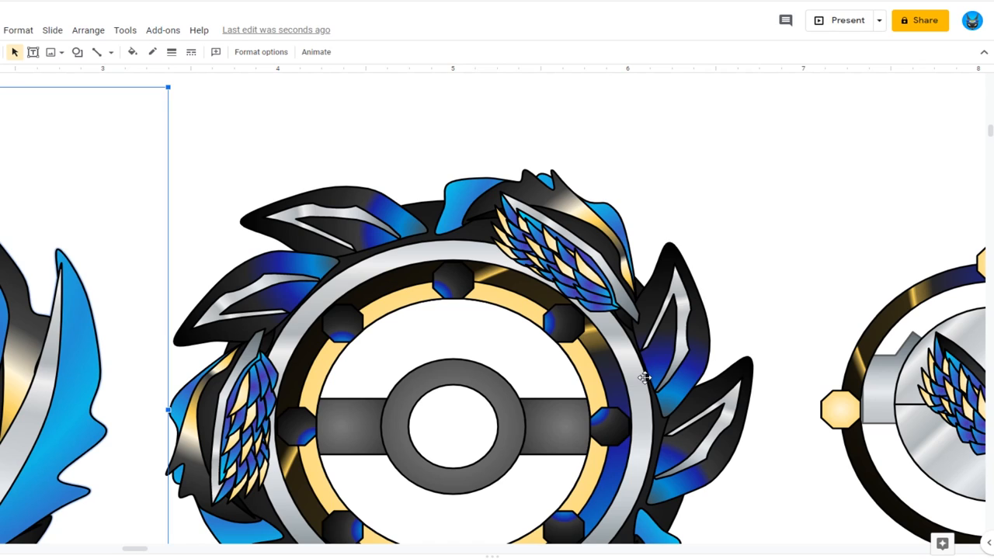
mouse_move(598, 357)
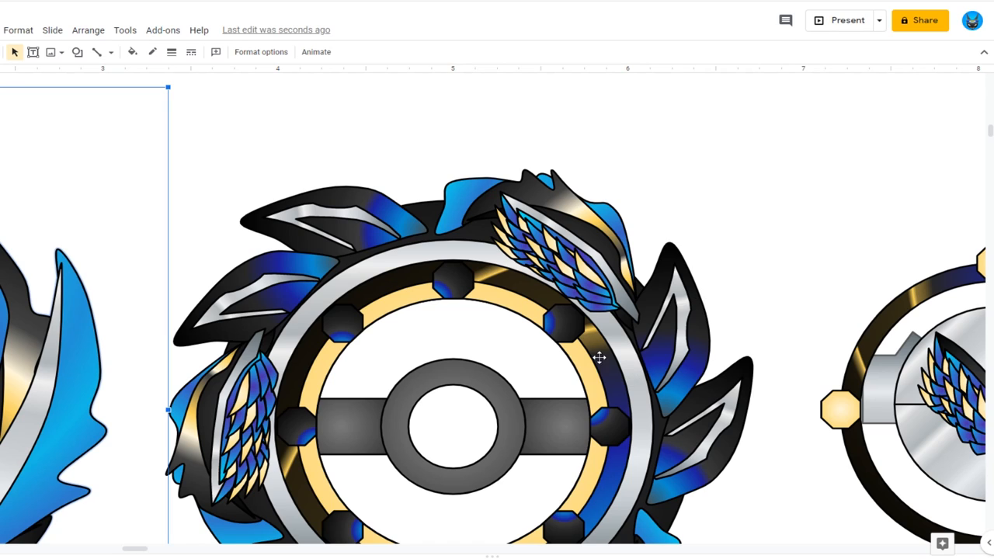
mouse_move(581, 345)
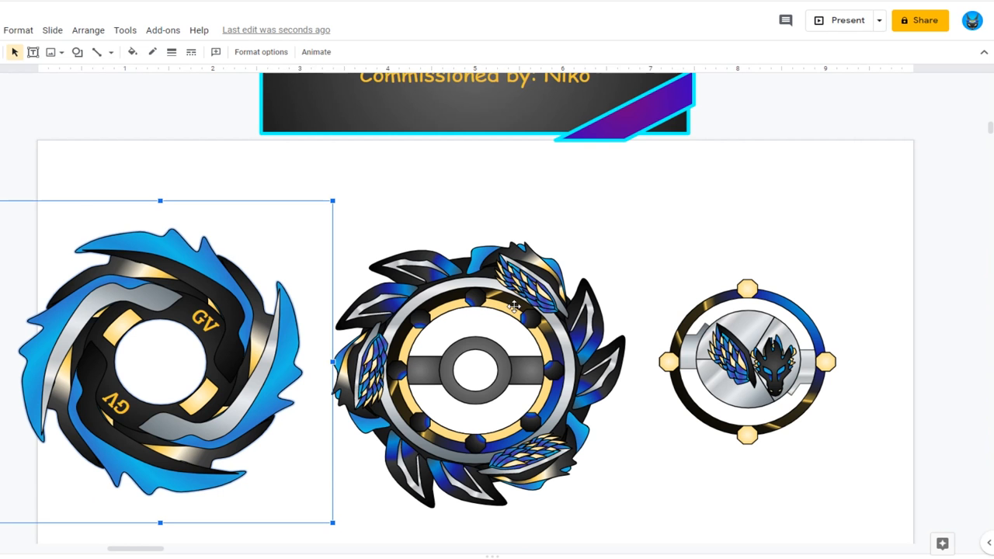
mouse_move(271, 305)
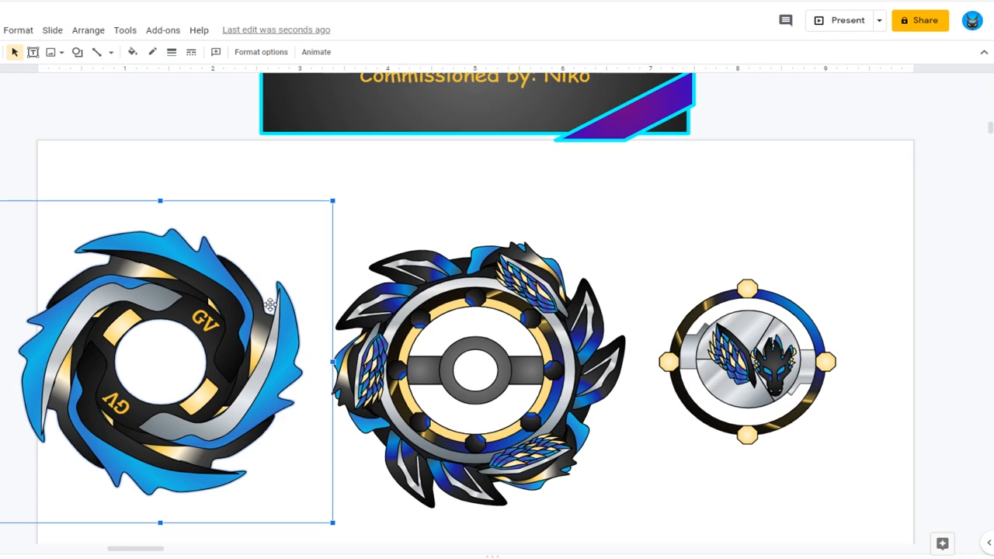
mouse_move(201, 261)
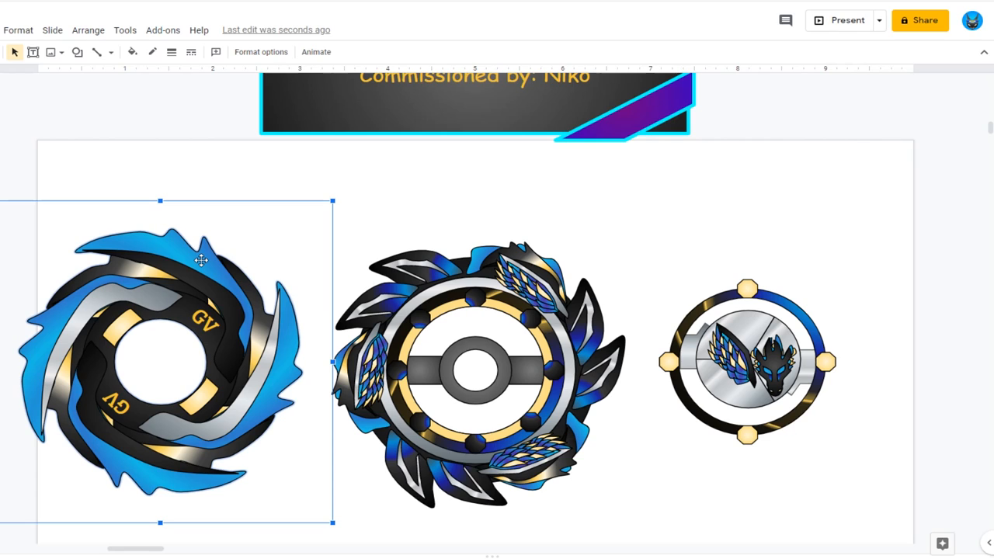
mouse_move(169, 276)
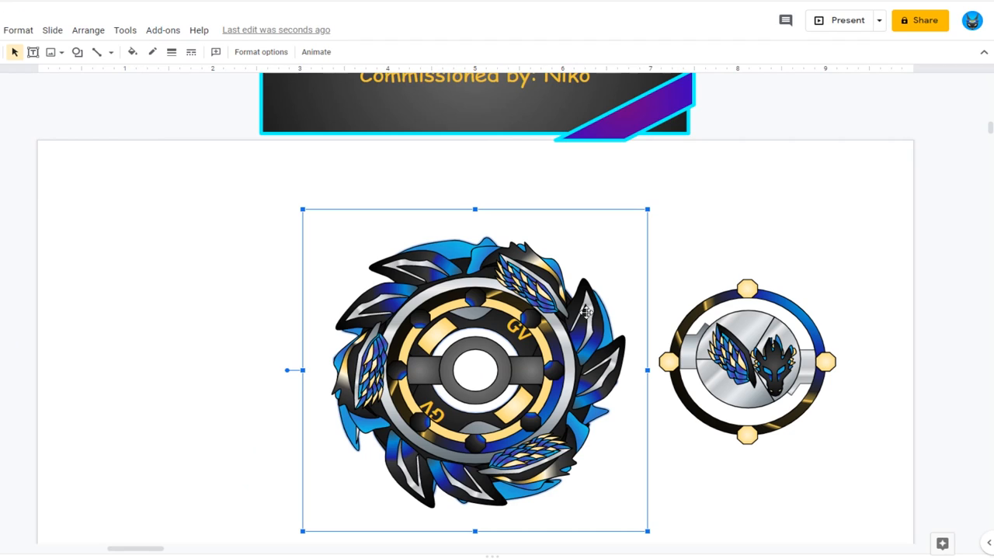
mouse_move(758, 333)
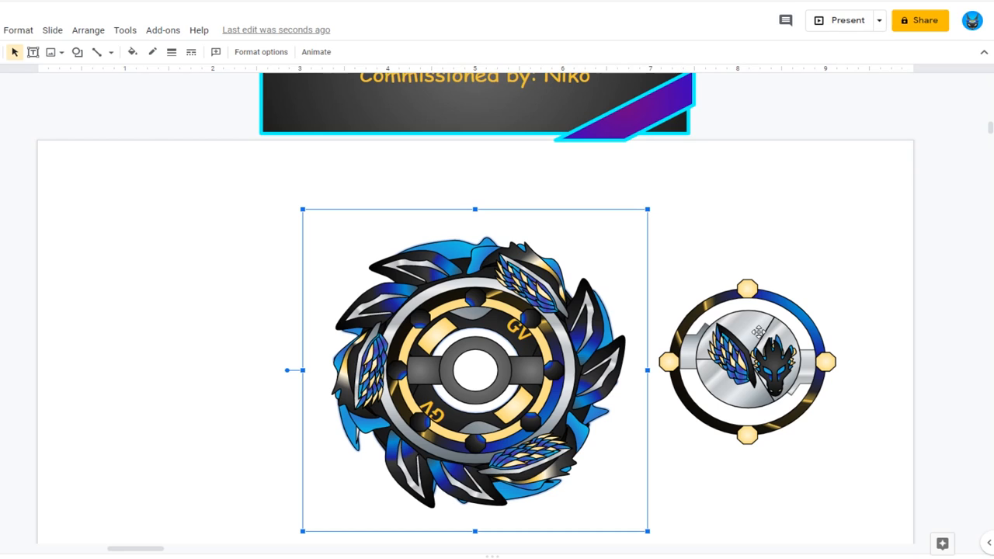
- Move the face piece back into the assembly's centre and rotate the assembly to about 45 degrees
click(749, 360)
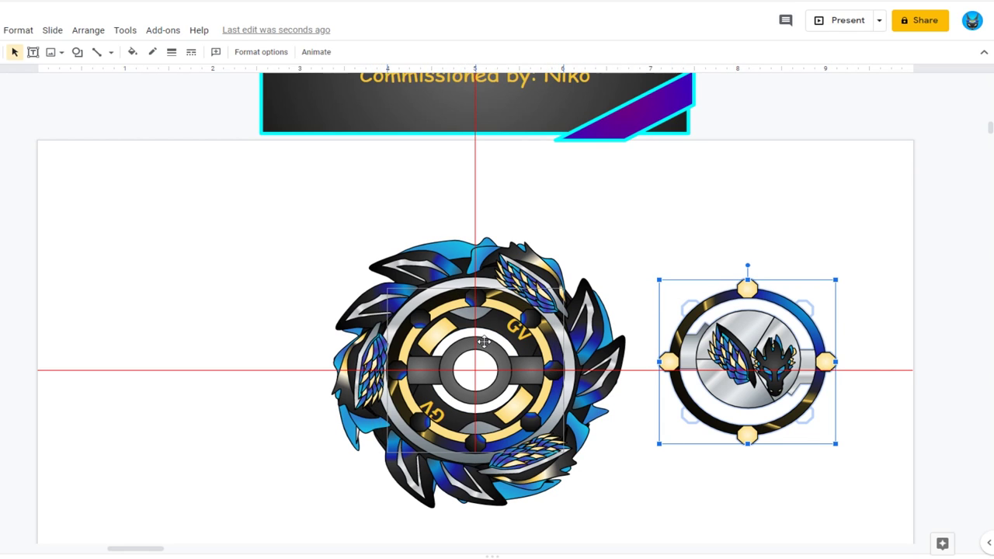
drag(747, 360, 475, 371)
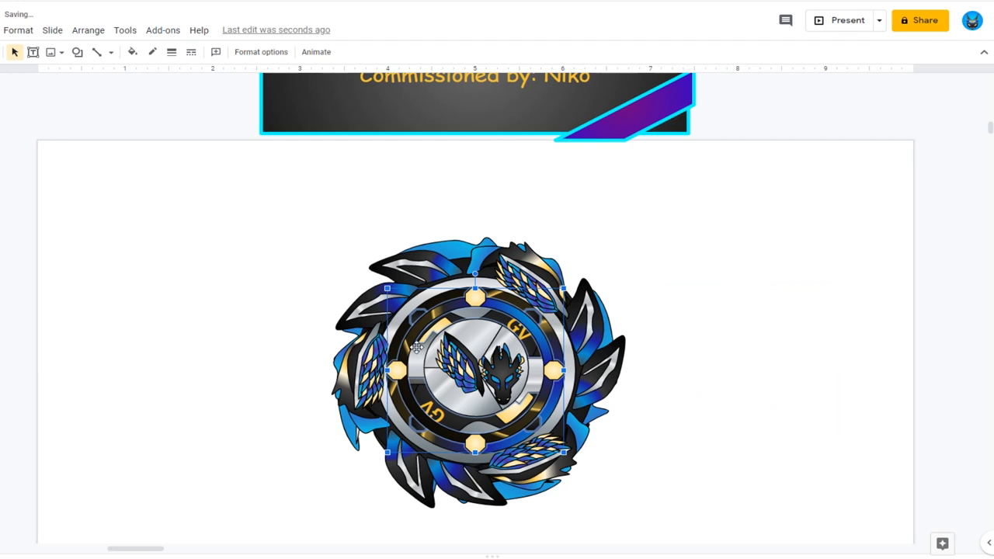
mouse_move(458, 245)
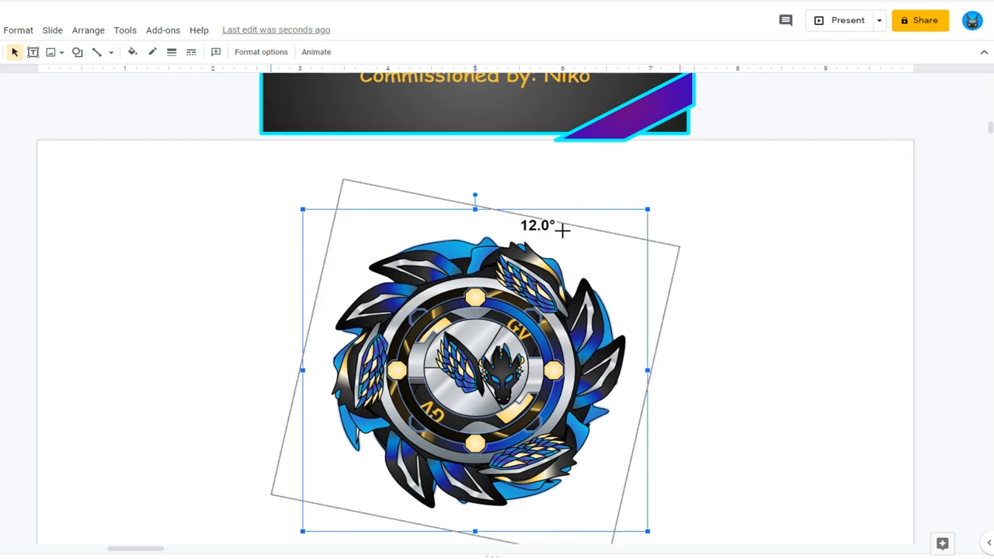
drag(562, 227, 592, 258)
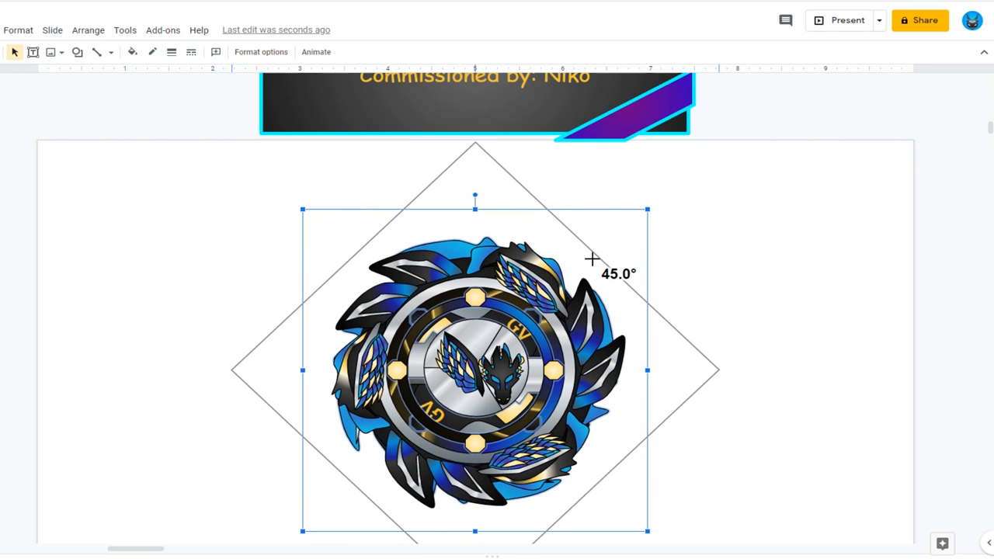
drag(591, 258, 476, 127)
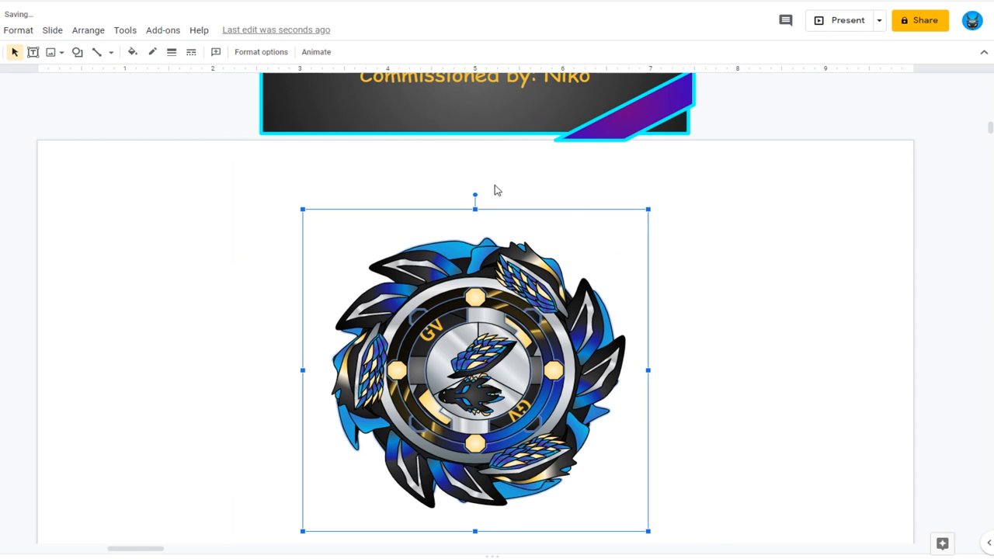
- Rotate the Beyblade image through several angles until the GV lettering sits at its final position
drag(475, 194, 619, 217)
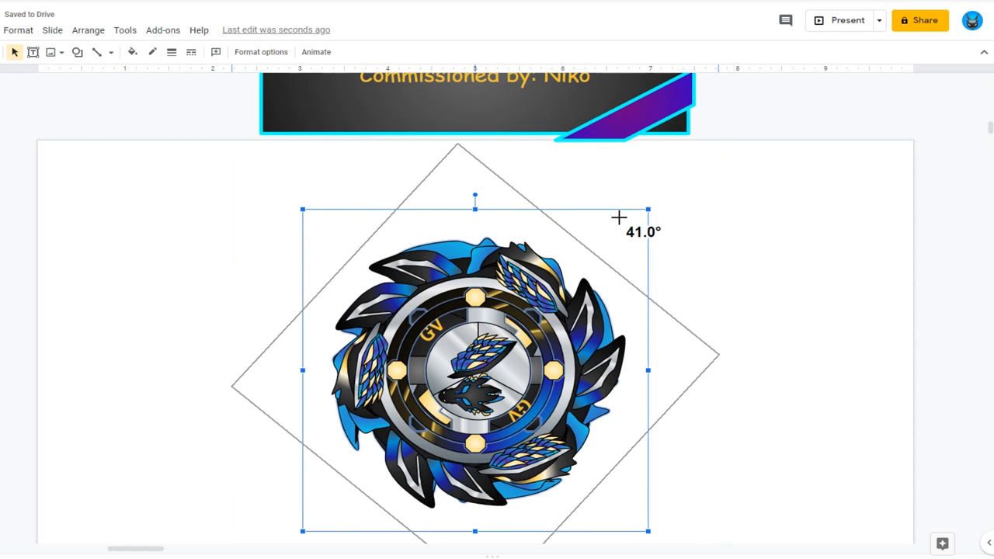
drag(618, 218, 628, 224)
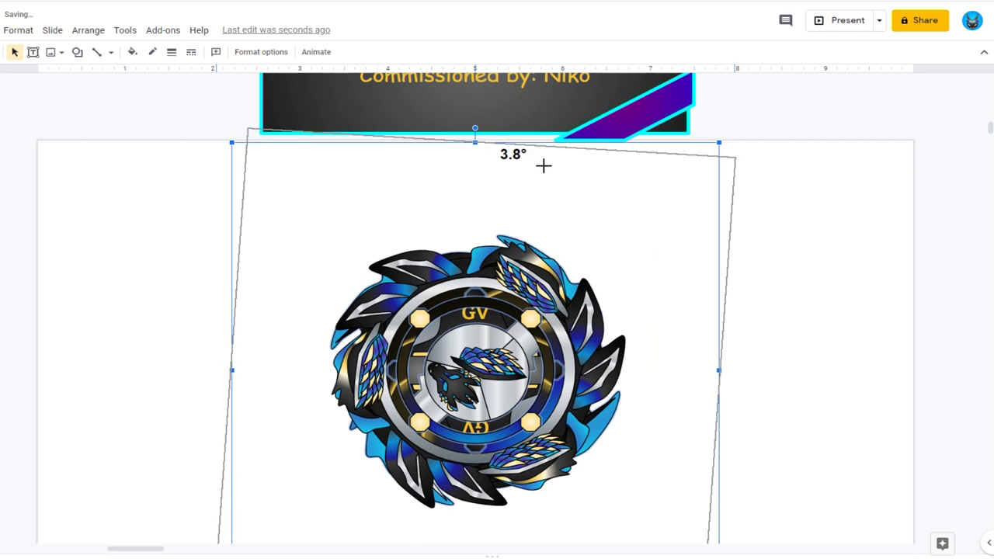
drag(544, 165, 621, 239)
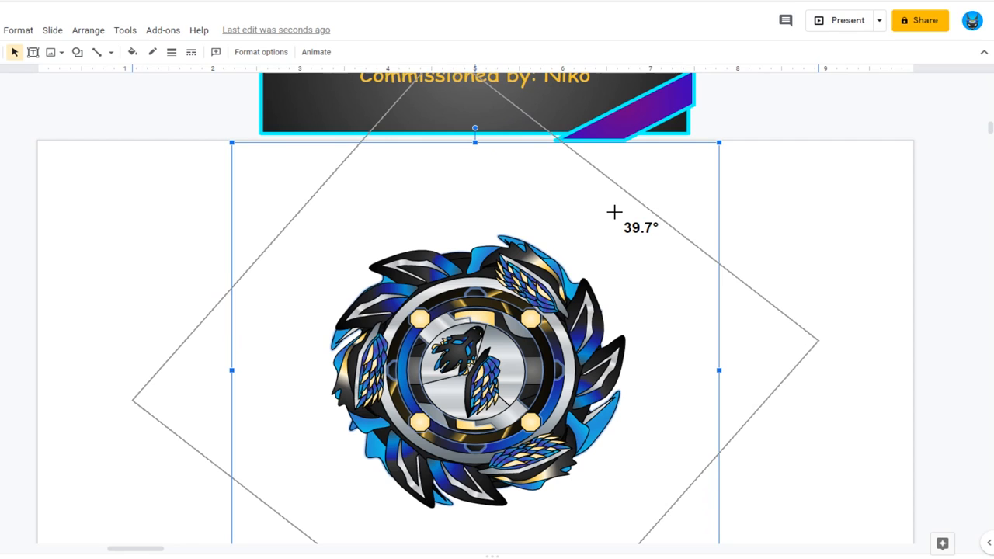
drag(614, 211, 624, 224)
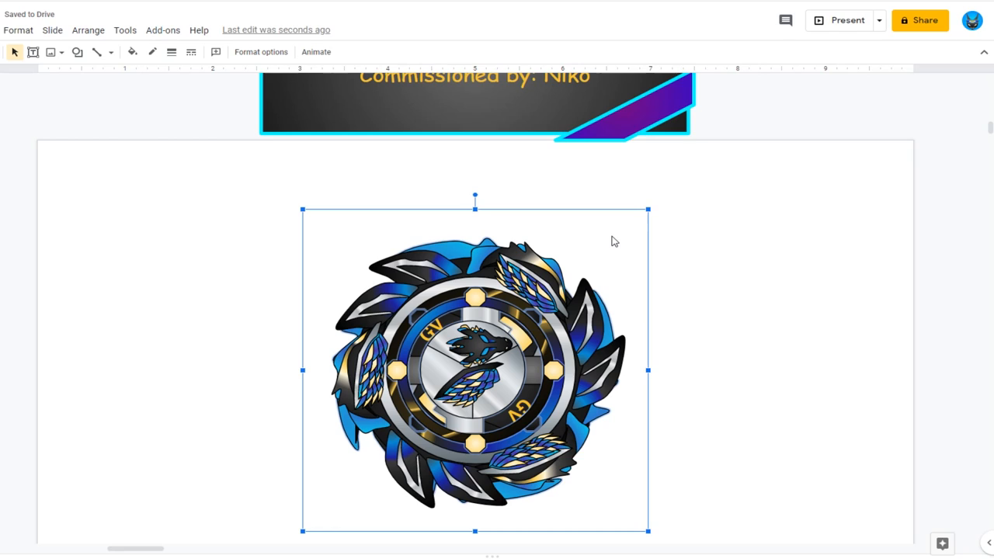
mouse_move(583, 234)
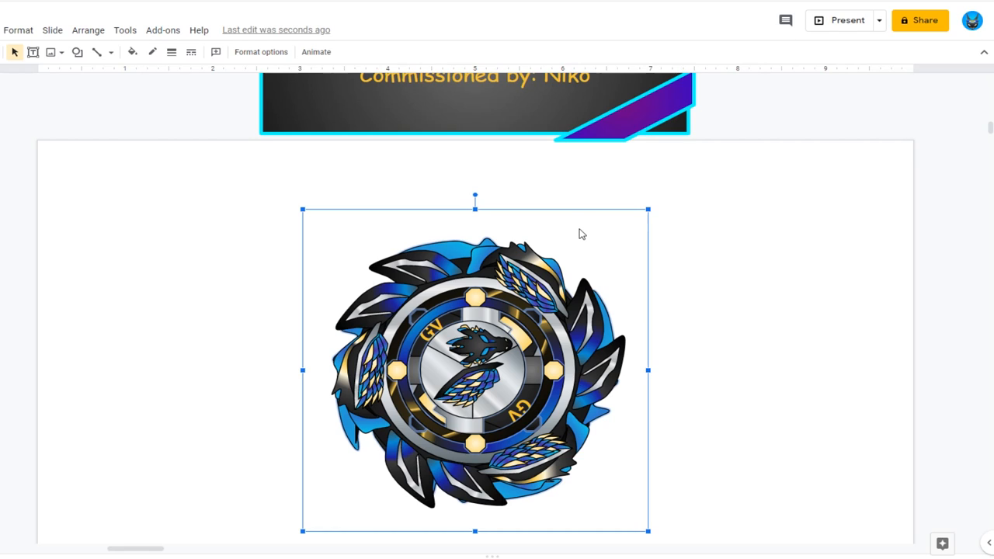
mouse_move(500, 193)
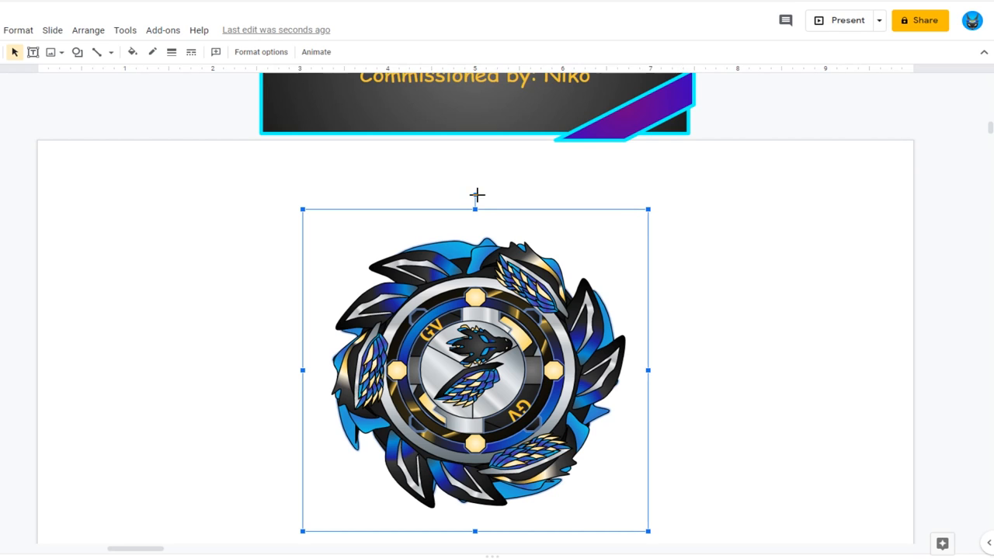
drag(475, 194, 575, 261)
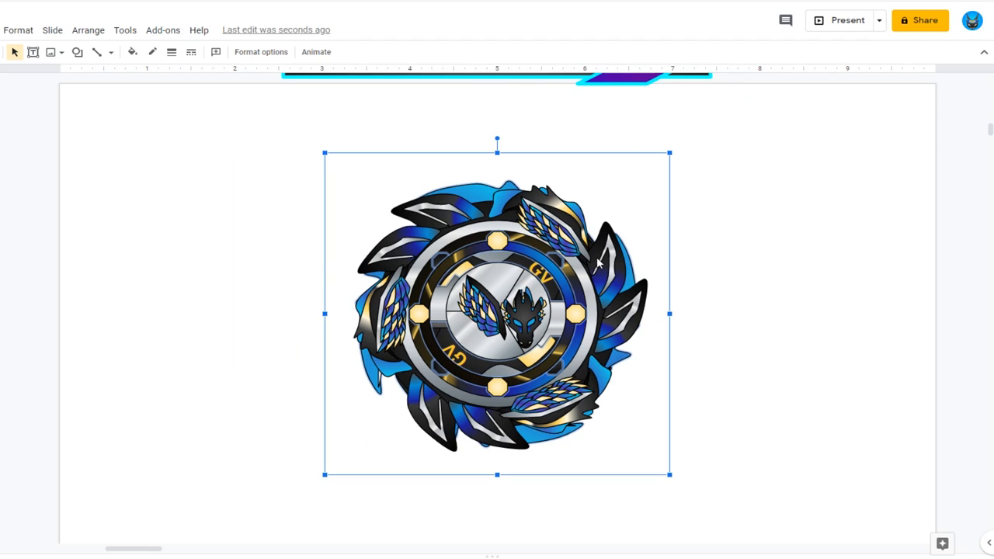
mouse_move(294, 199)
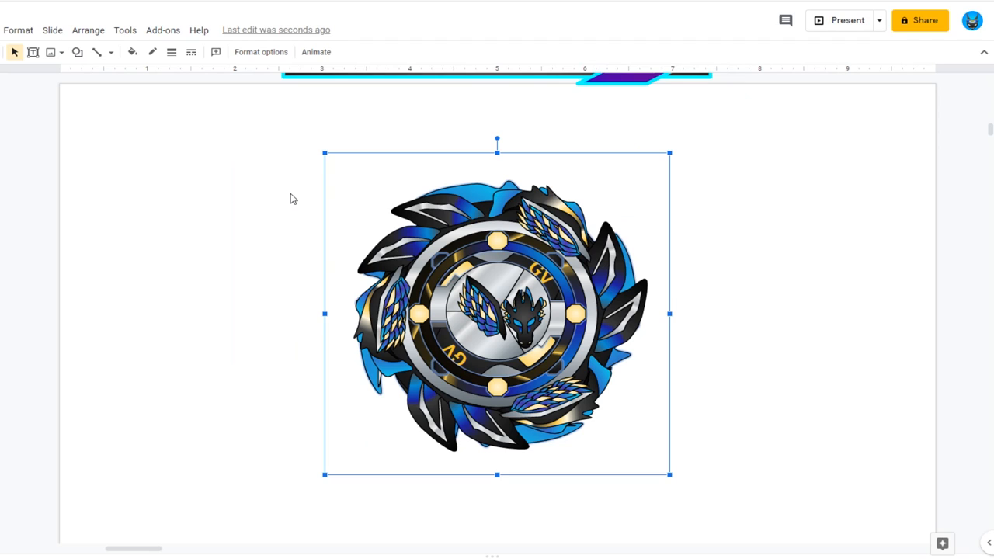
- Deselect the image and select the blue blade layer of the outline assembly
click(583, 174)
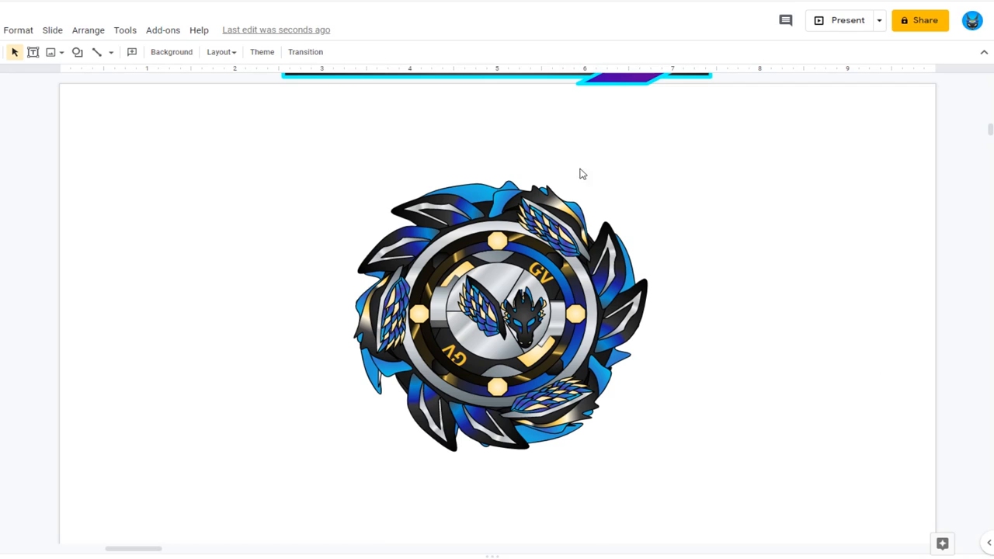
mouse_move(657, 320)
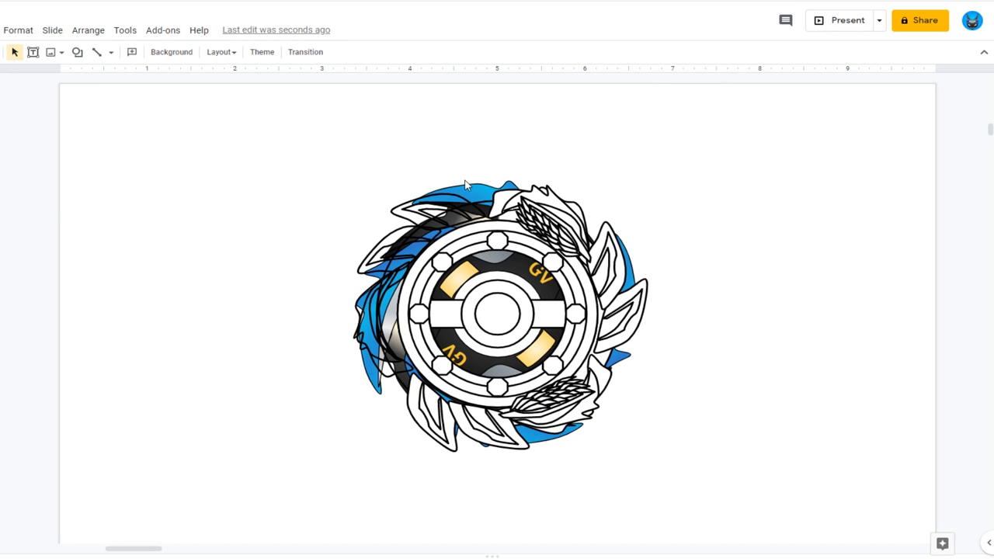
click(497, 311)
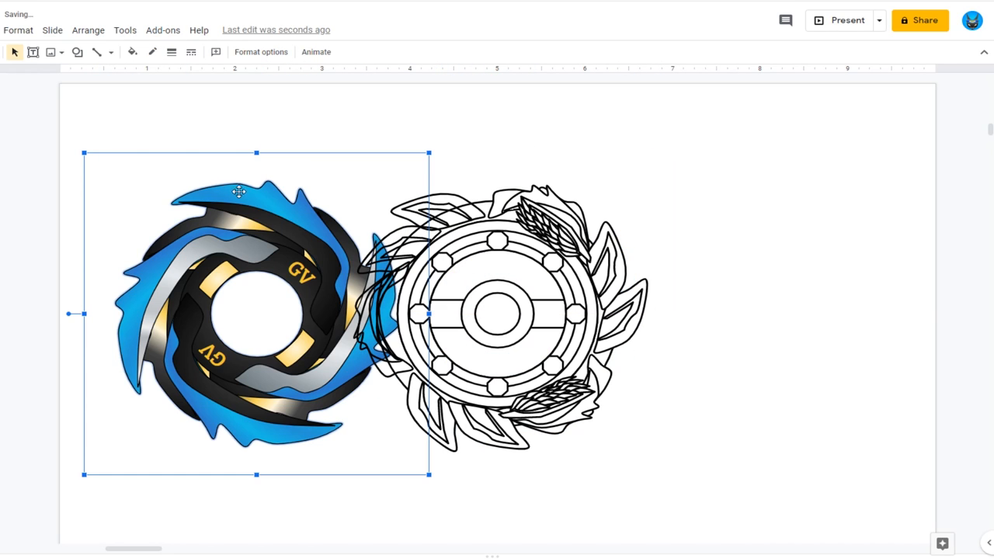
mouse_move(309, 227)
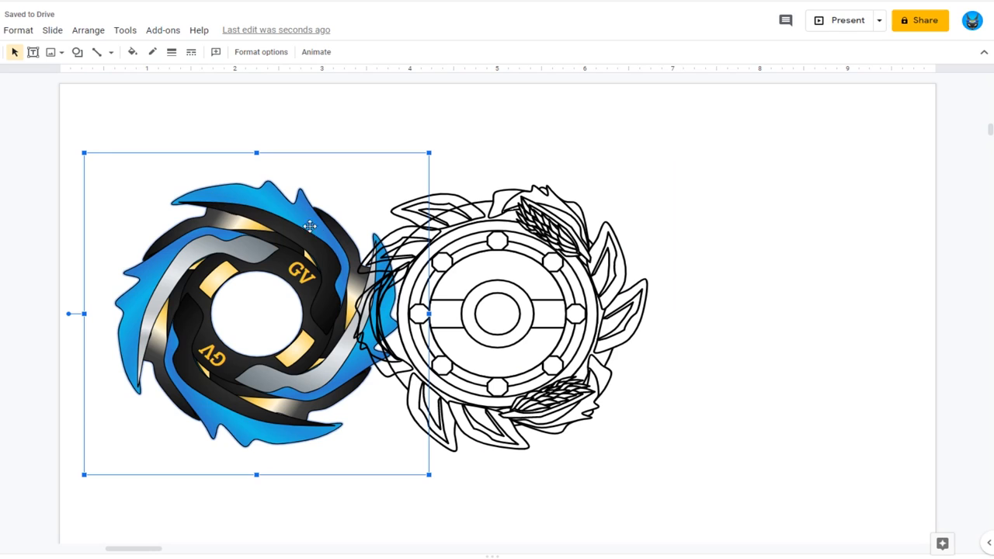
mouse_move(552, 255)
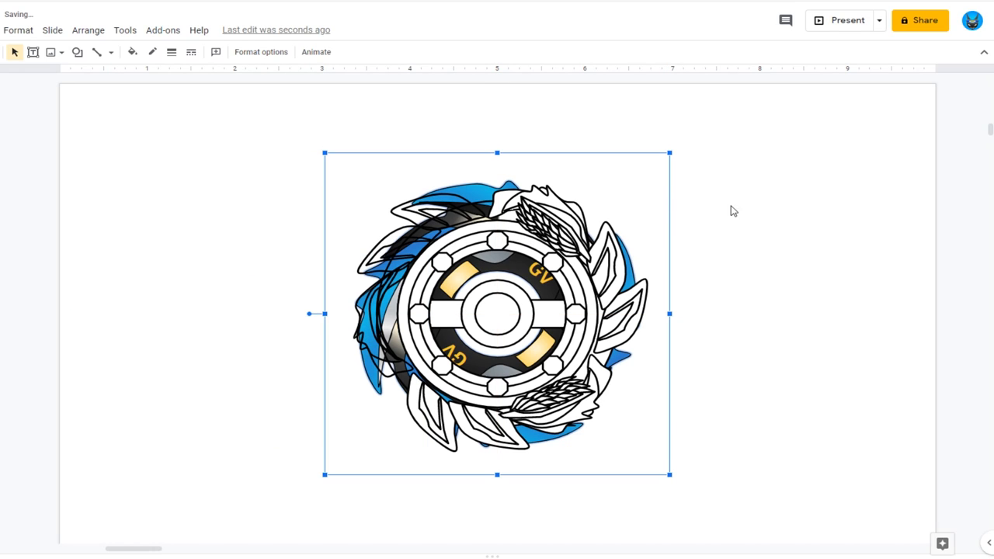
mouse_move(309, 314)
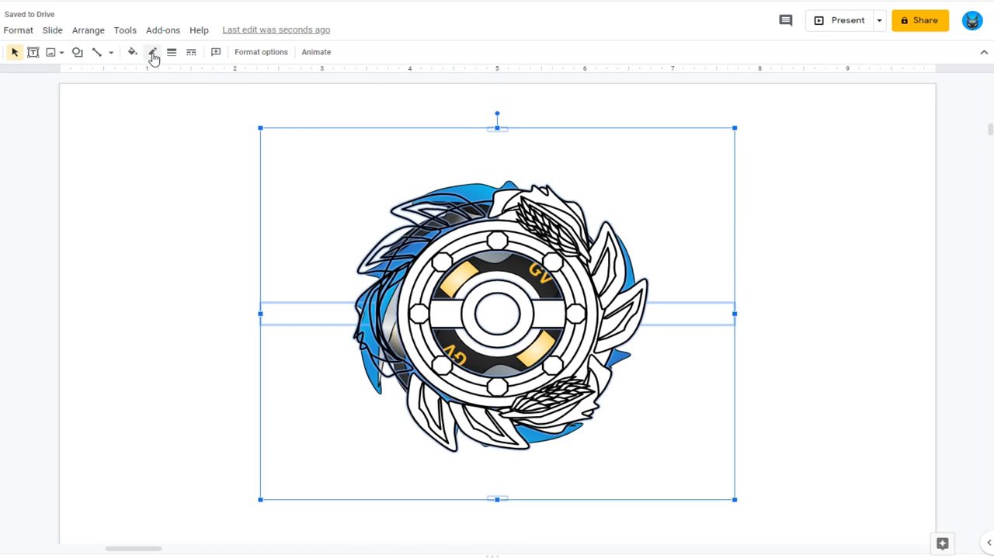
- Recolour all outlines of the Beyblade assembly red, then dismiss the fill colour palette
click(152, 53)
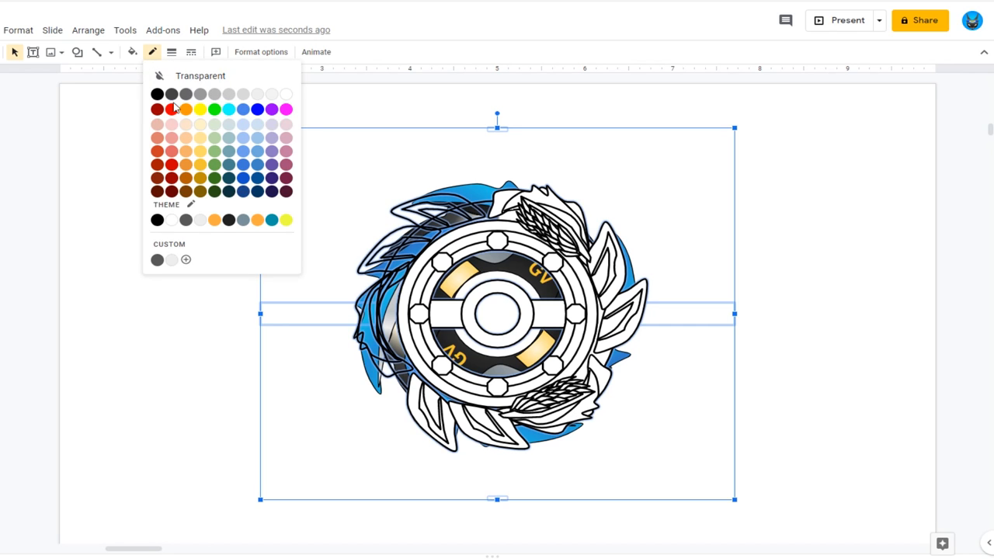
click(156, 109)
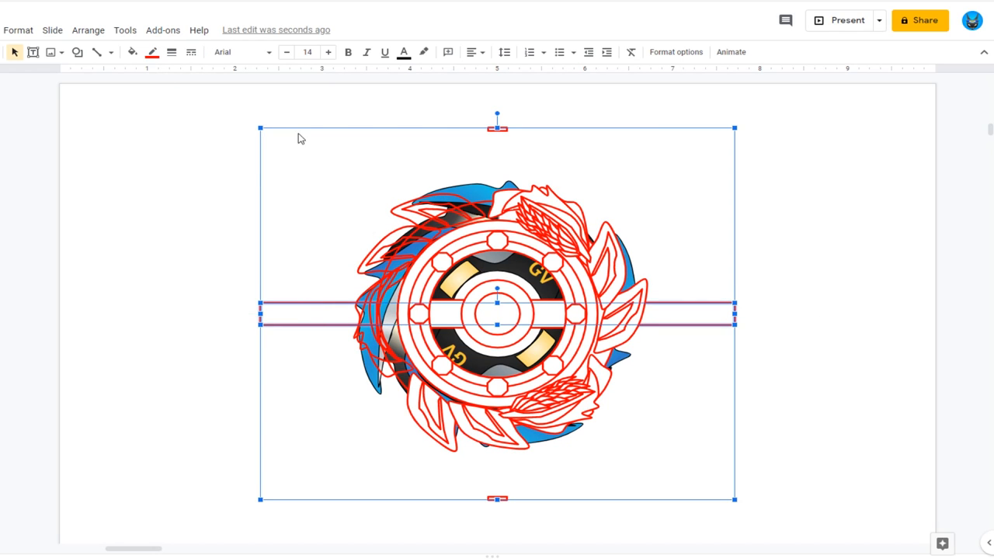
click(152, 53)
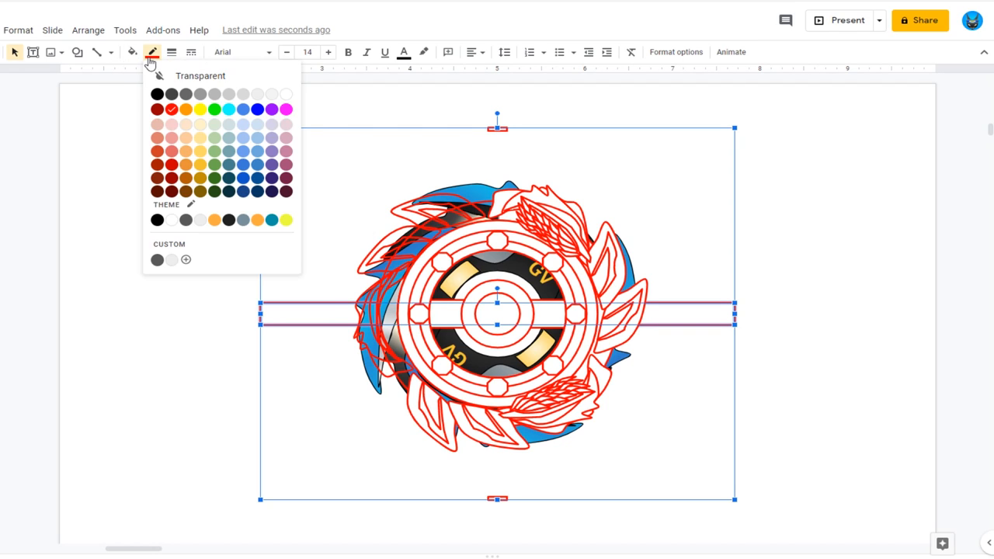
click(516, 141)
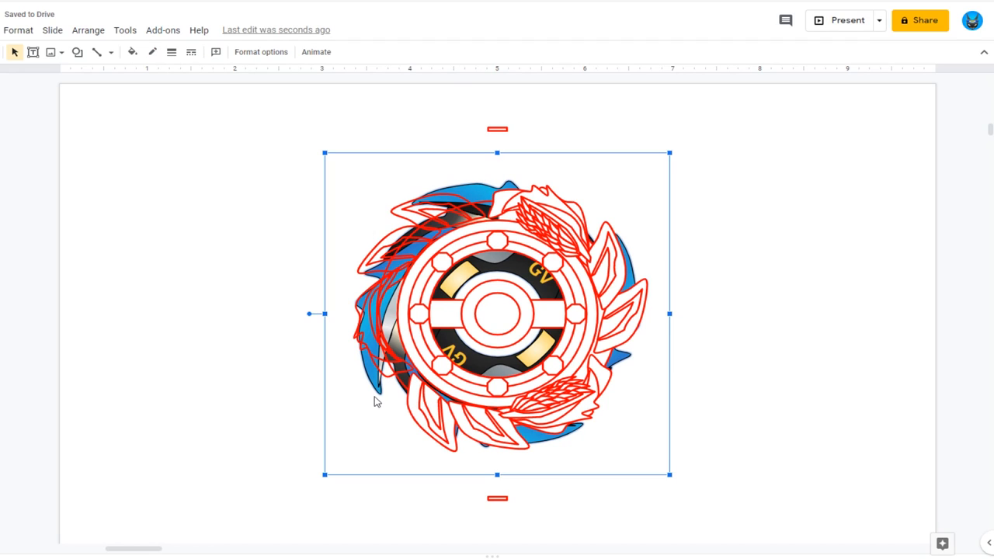
mouse_move(357, 317)
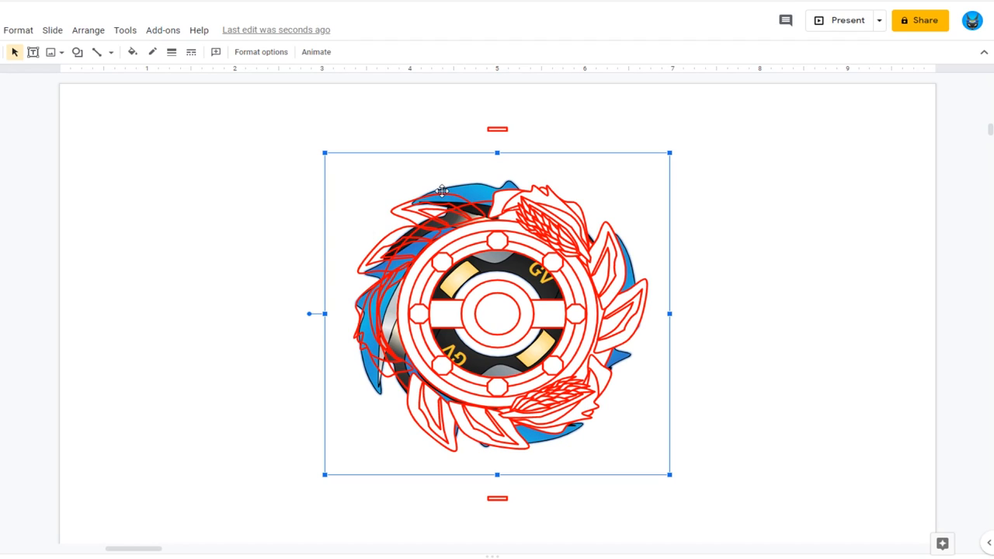
mouse_move(309, 314)
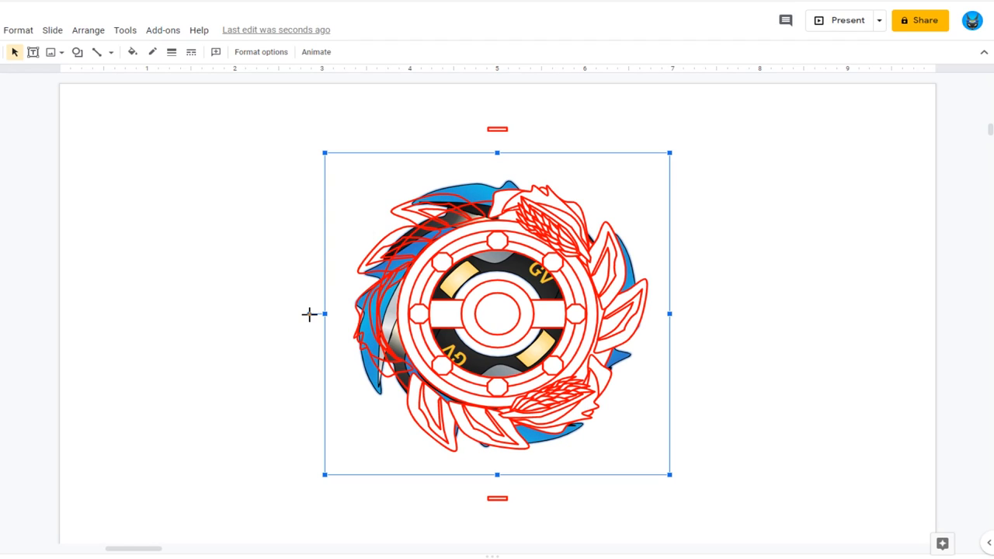
mouse_move(593, 407)
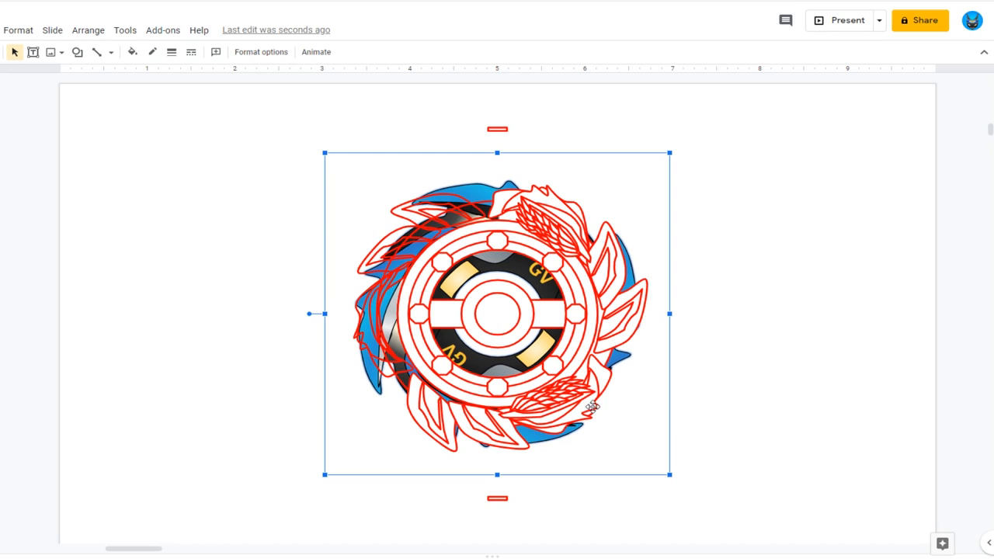
mouse_move(454, 275)
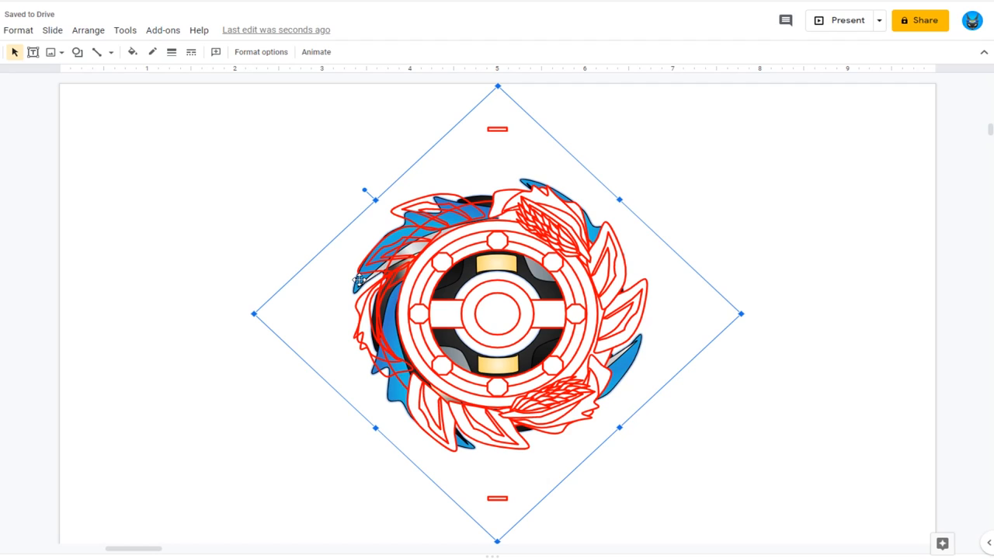
mouse_move(396, 397)
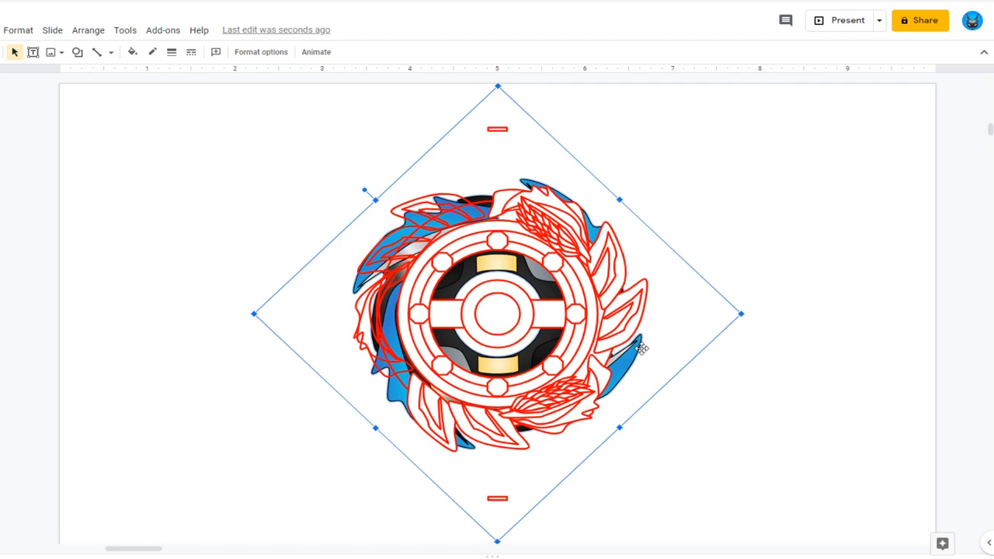
mouse_move(567, 196)
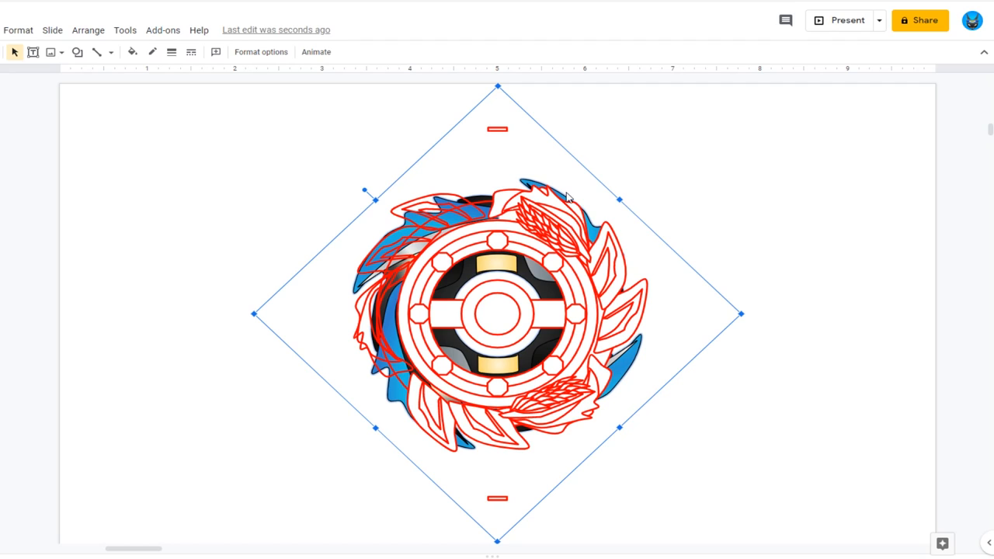
mouse_move(629, 385)
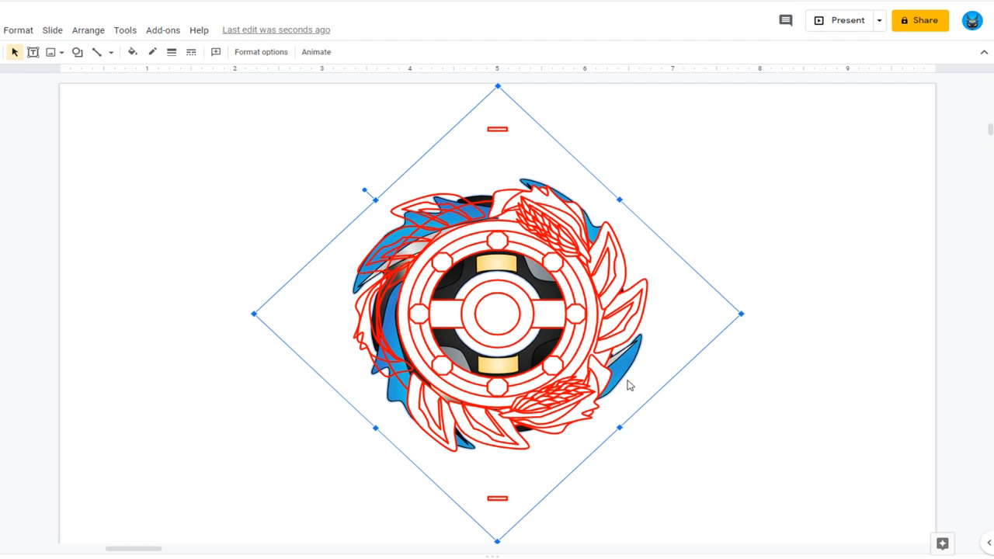
mouse_move(357, 329)
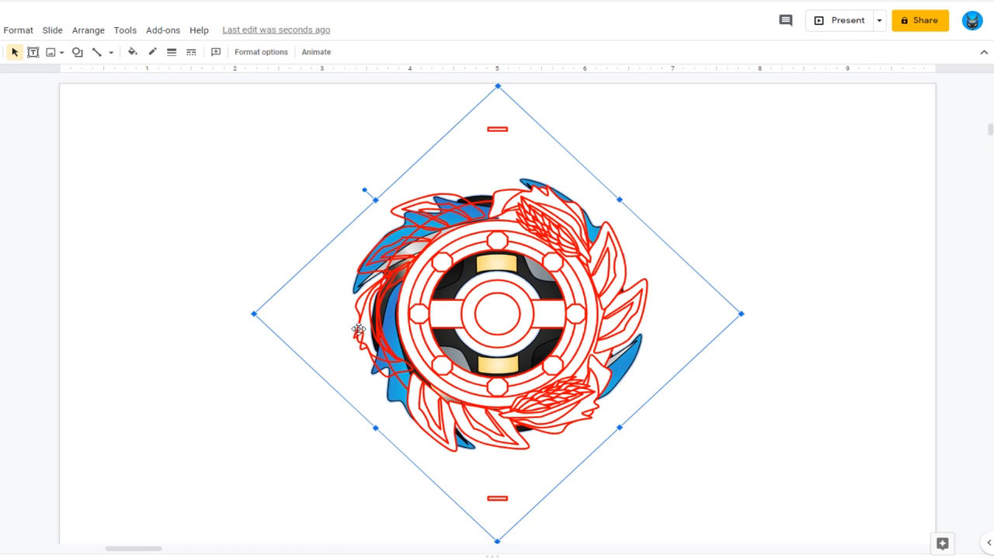
mouse_move(622, 380)
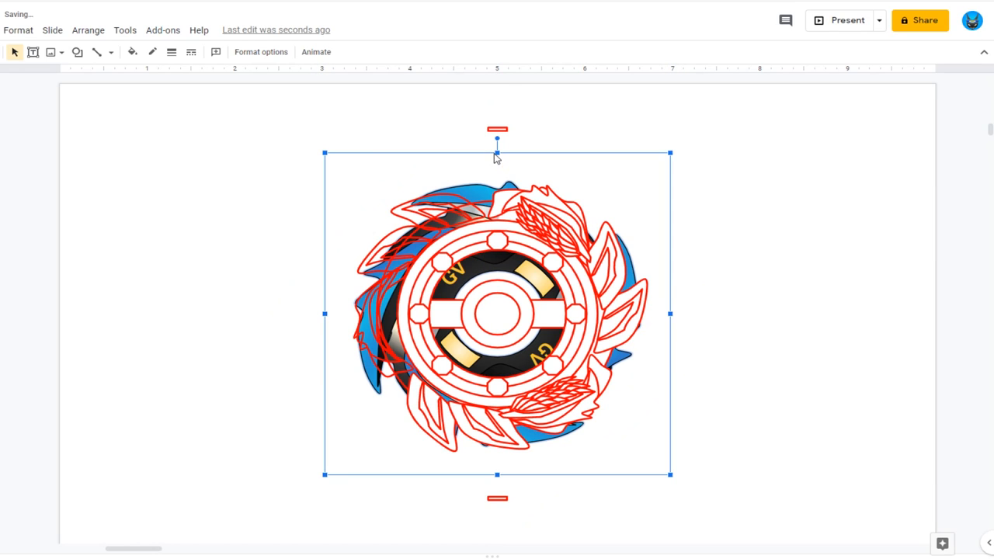
mouse_move(420, 386)
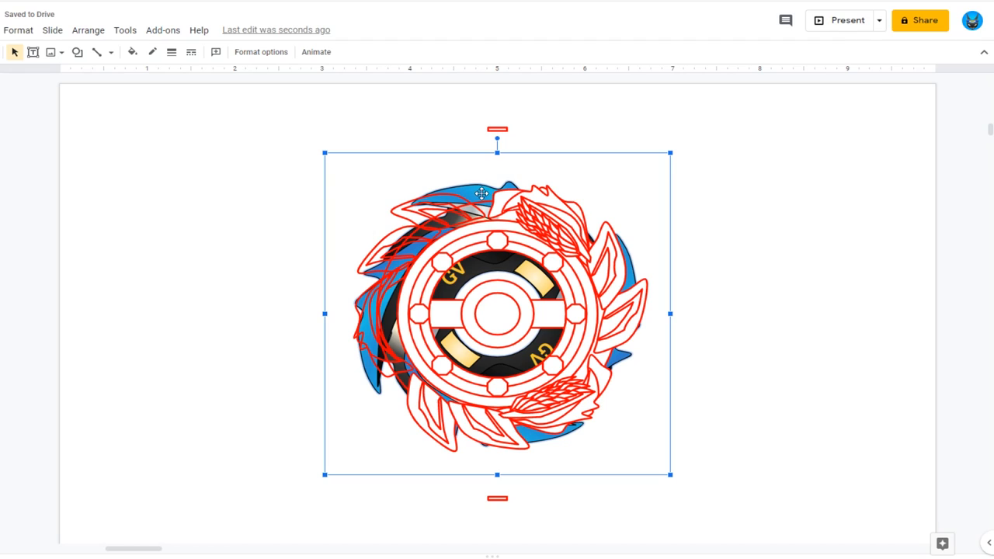
mouse_move(373, 325)
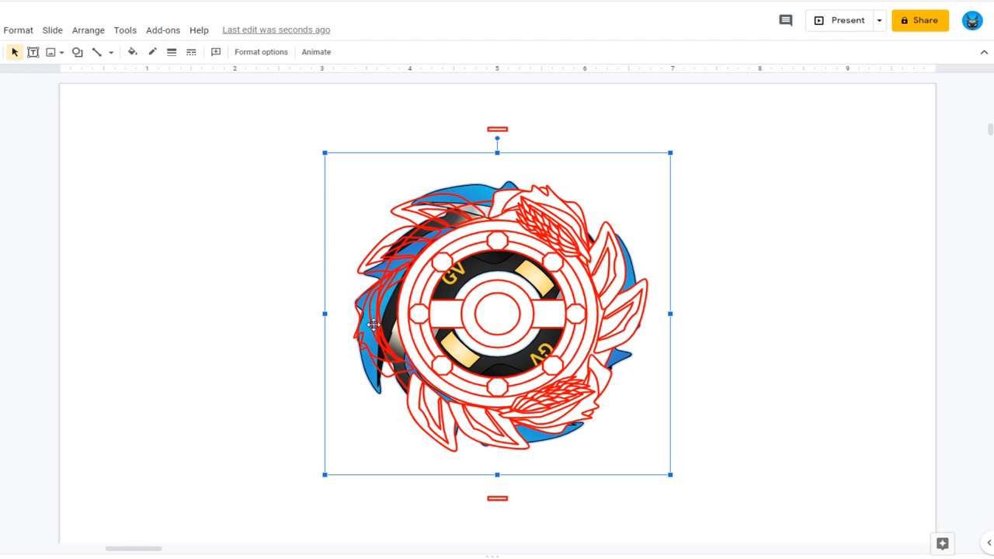
mouse_move(522, 433)
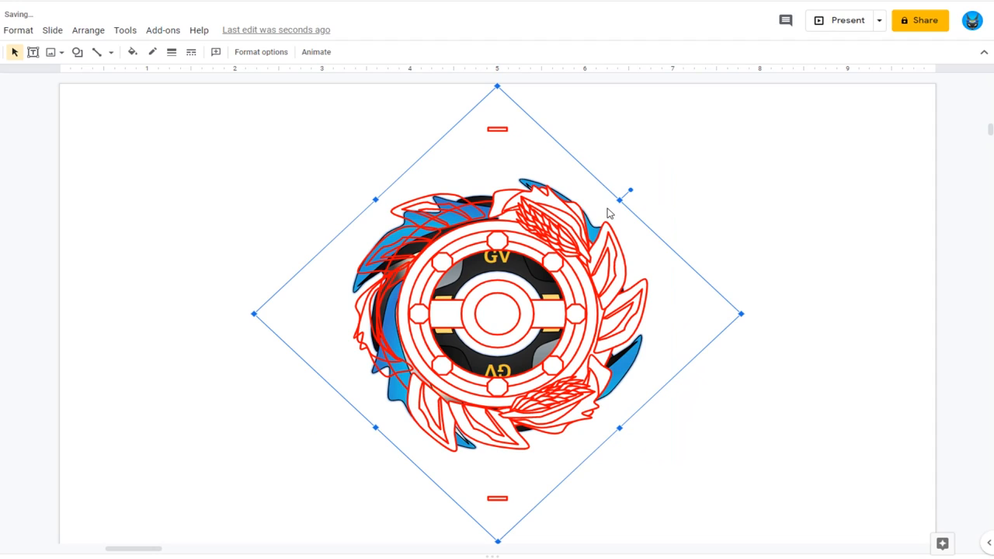
mouse_move(618, 365)
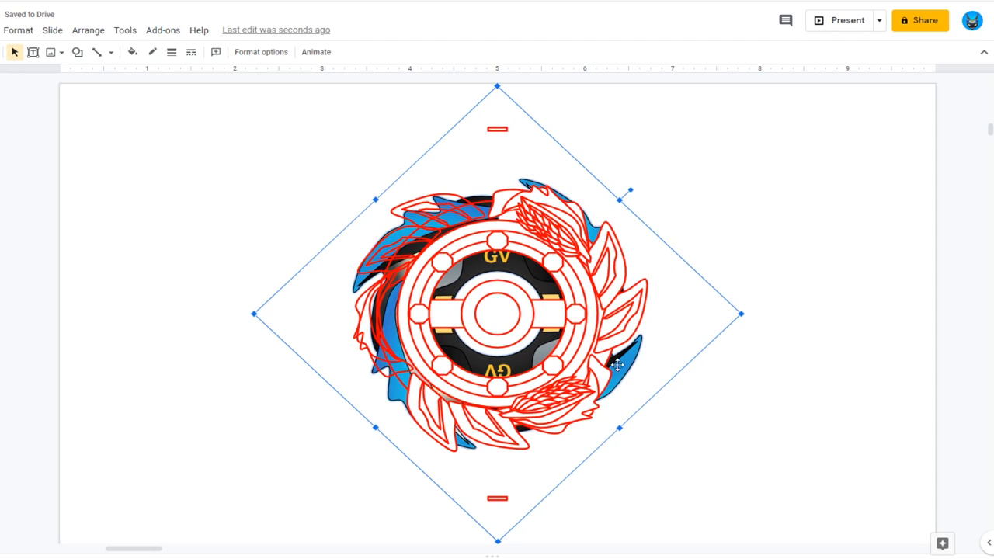
mouse_move(553, 403)
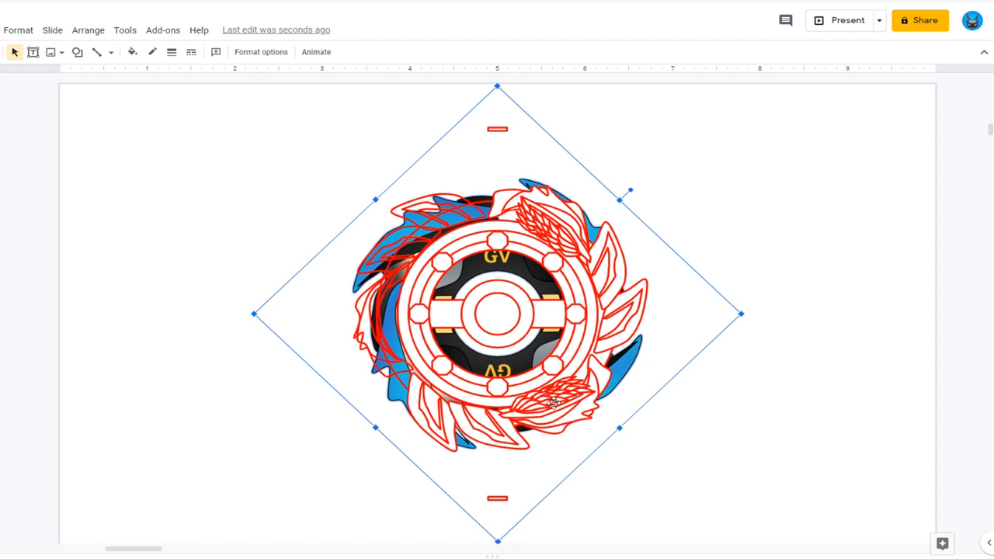
mouse_move(376, 347)
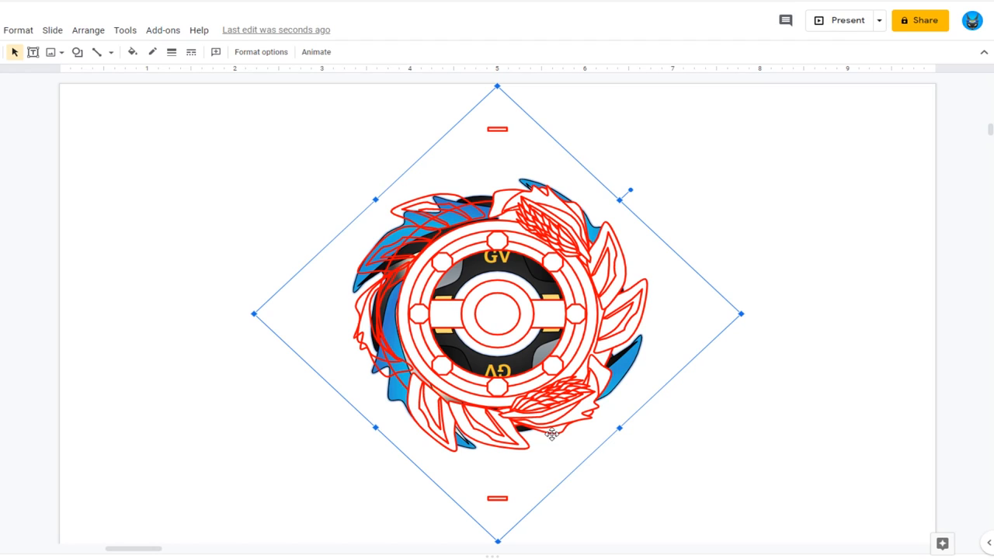
mouse_move(512, 433)
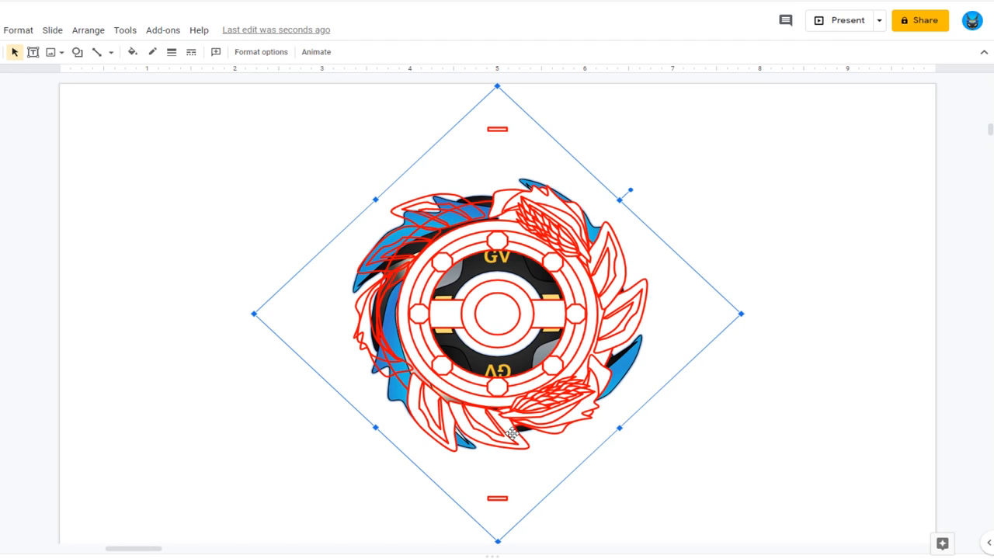
mouse_move(544, 313)
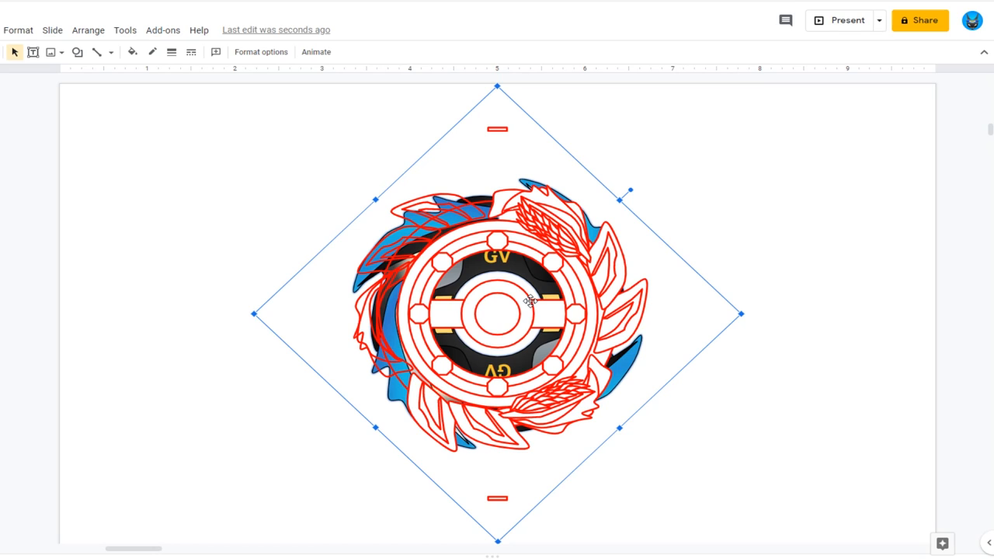
- Rotate the ring part so the red blade bar stretches horizontally across the top, then deselect
click(637, 193)
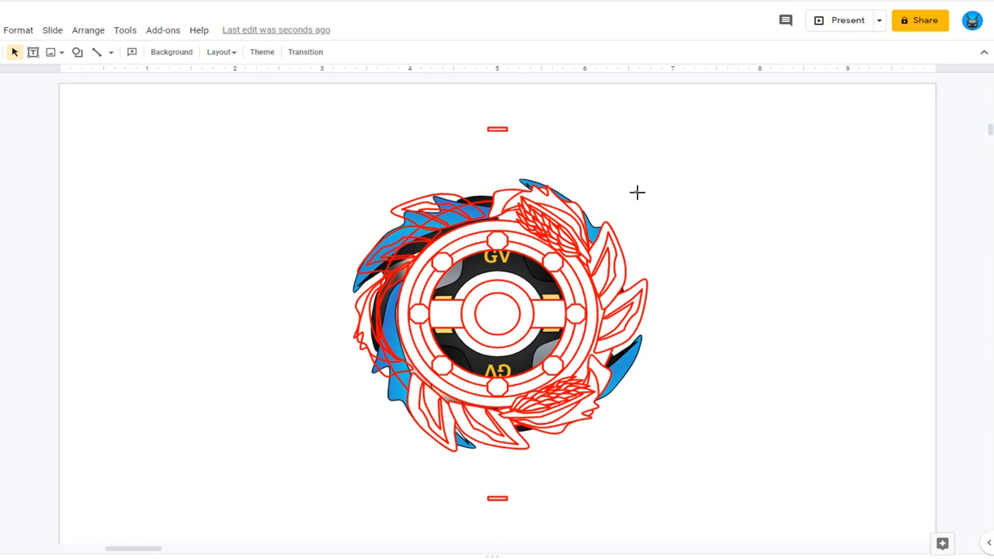
click(497, 310)
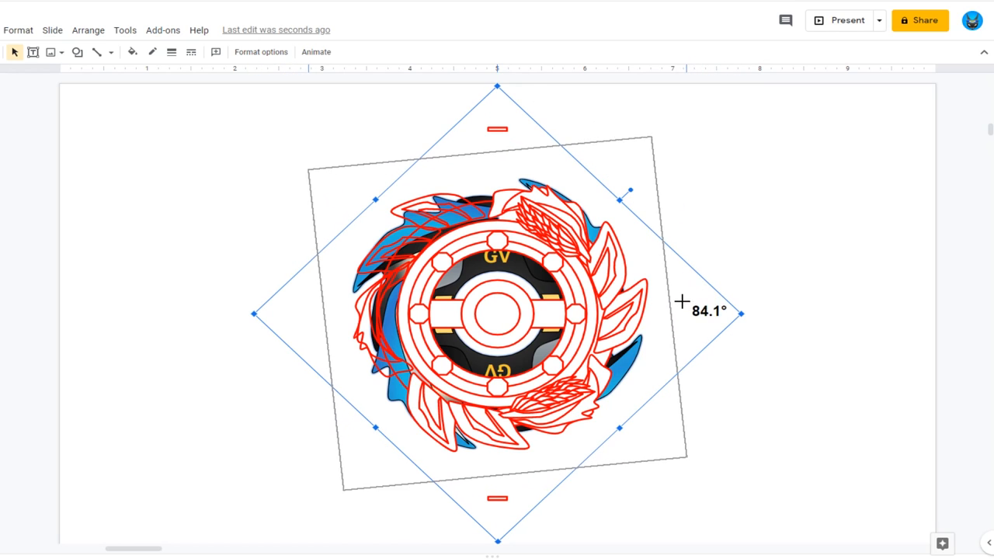
drag(739, 314, 670, 313)
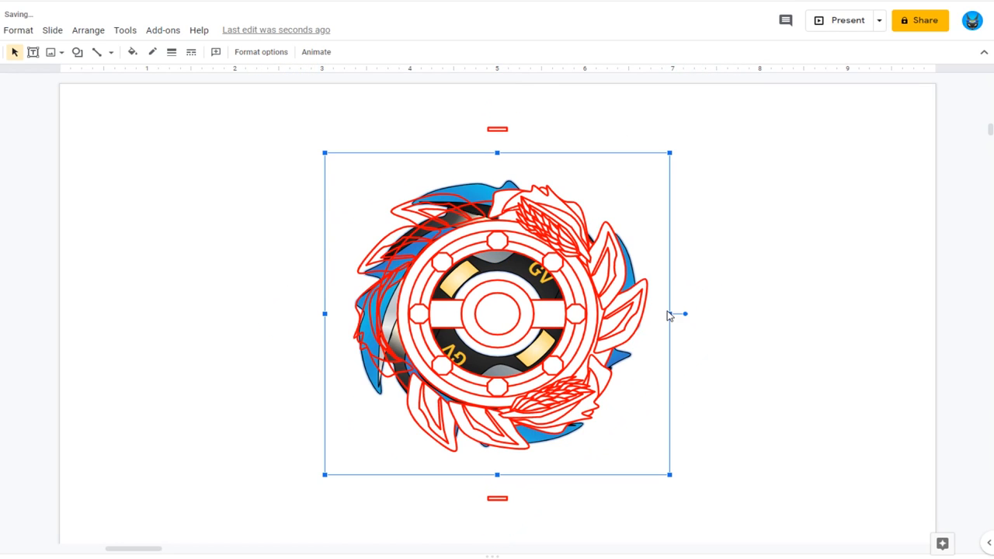
mouse_move(649, 259)
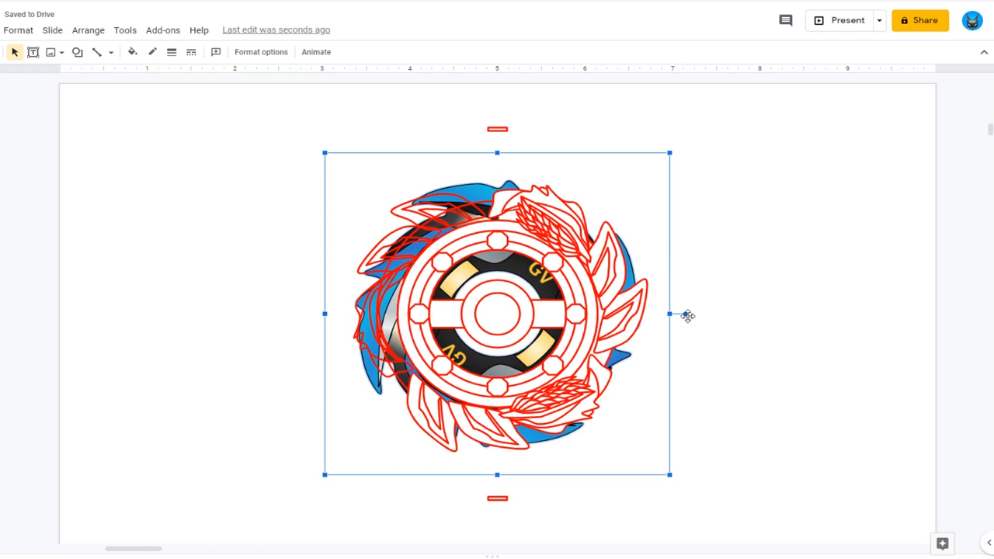
mouse_move(682, 317)
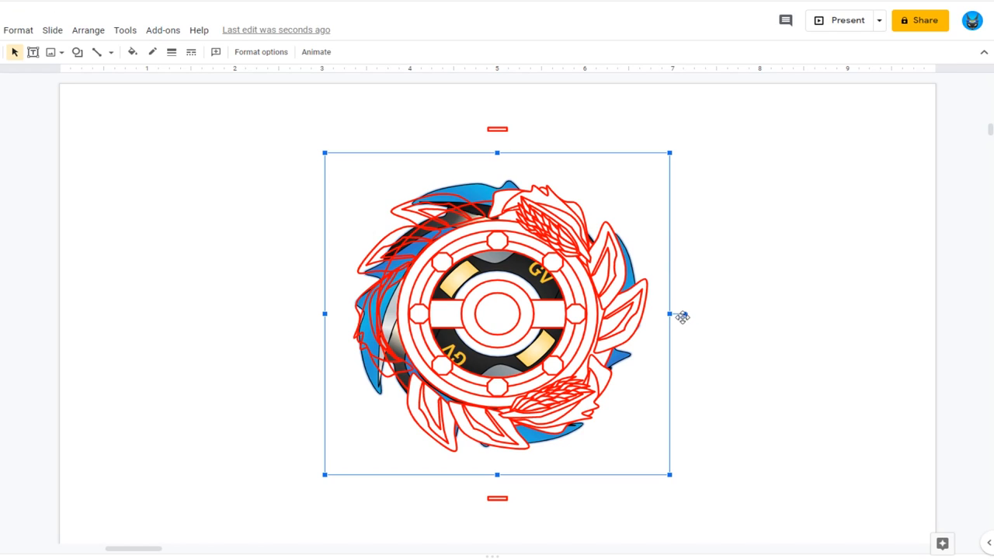
mouse_move(692, 314)
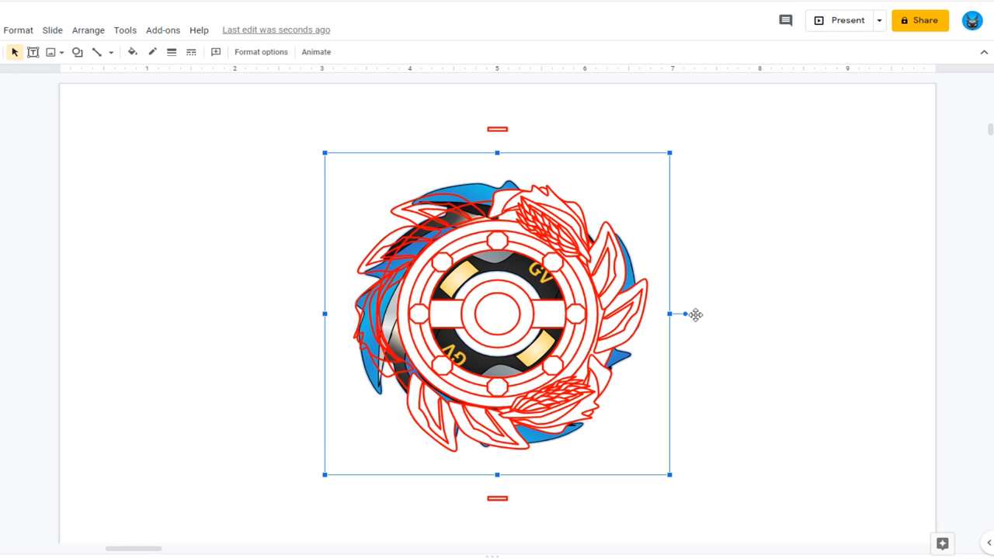
mouse_move(684, 313)
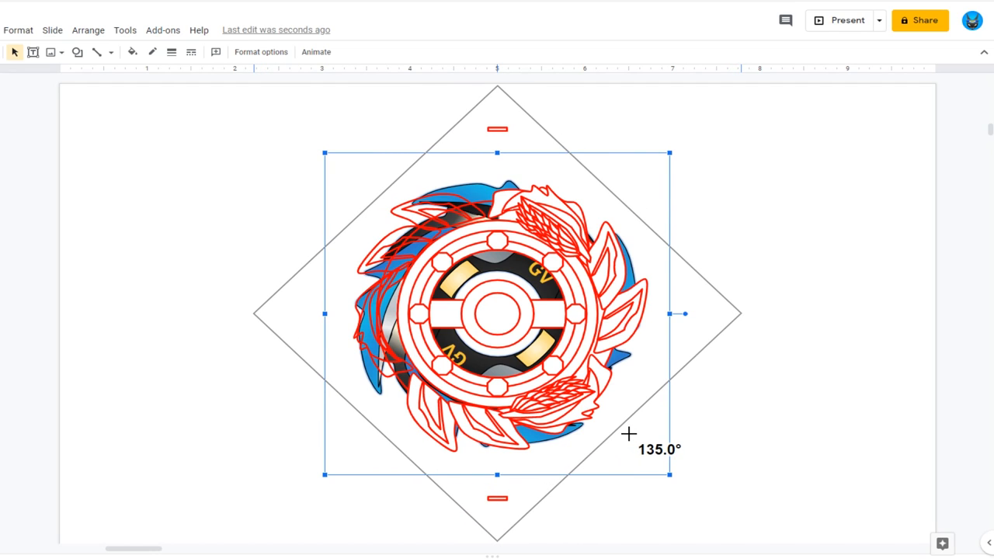
mouse_move(631, 438)
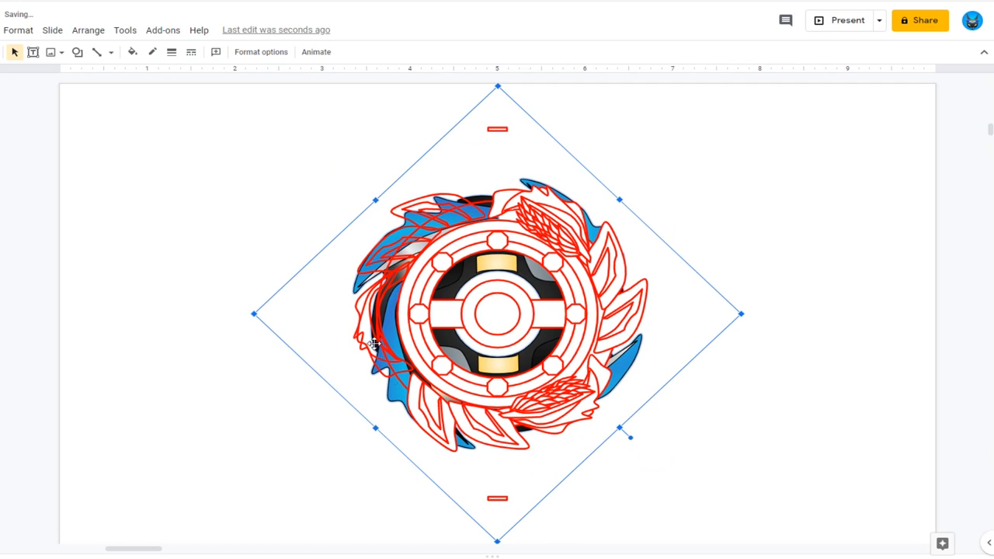
mouse_move(691, 193)
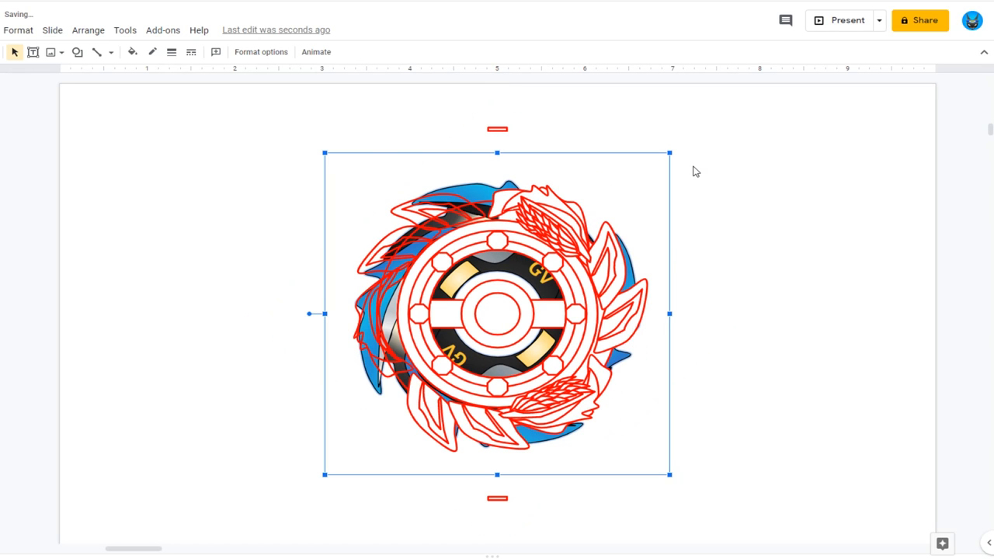
click(804, 197)
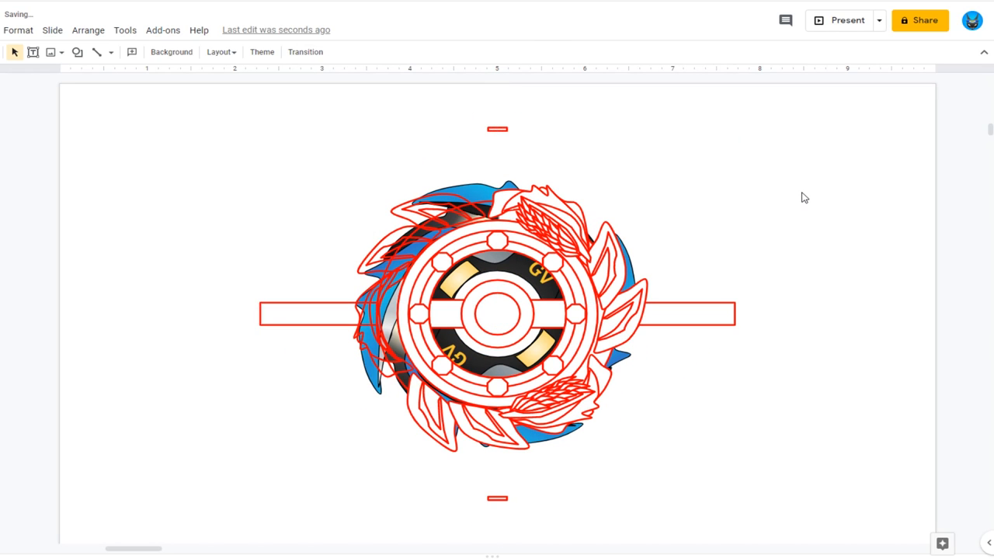
- Move to the full-colour Galaxy wing Pegasus slide and reveal its commission title banner
click(497, 311)
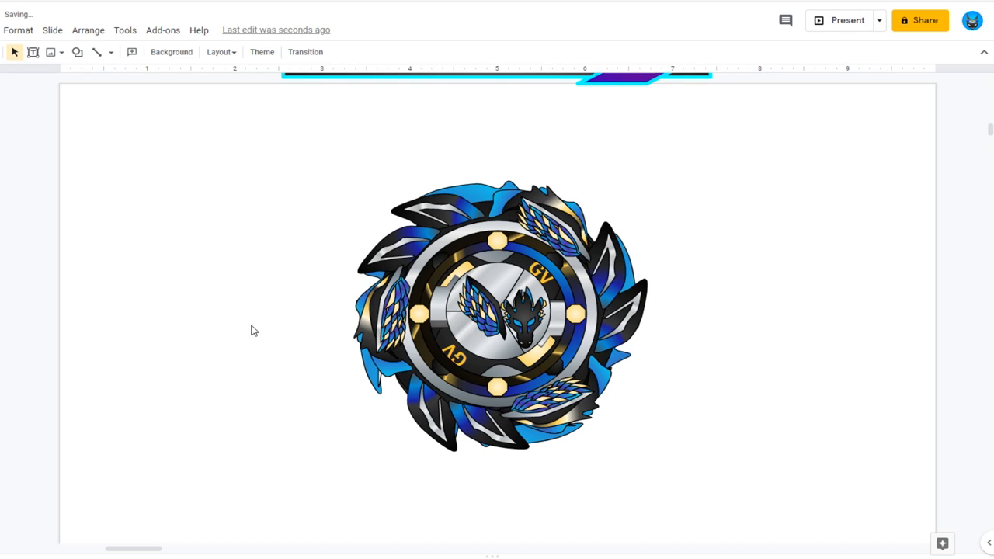
mouse_move(402, 233)
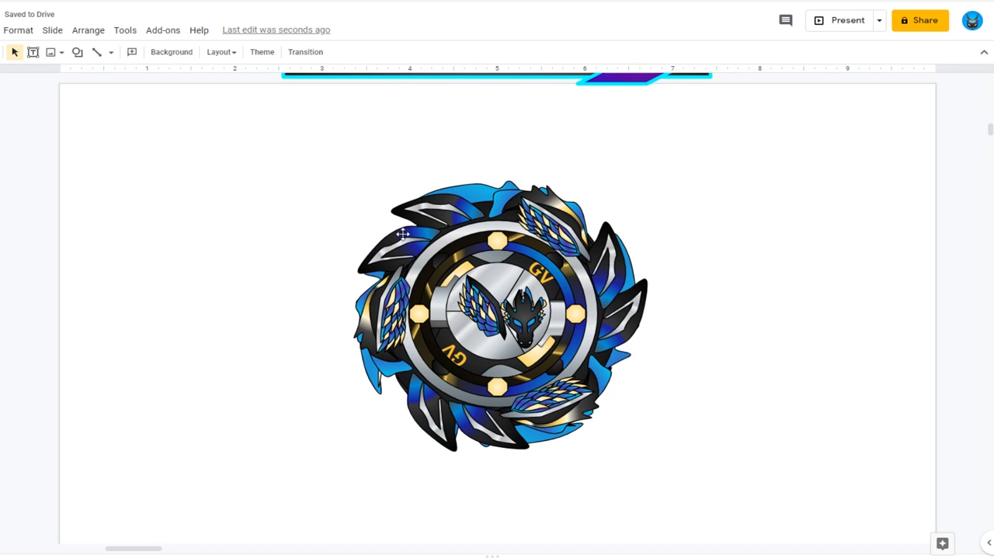
mouse_move(392, 298)
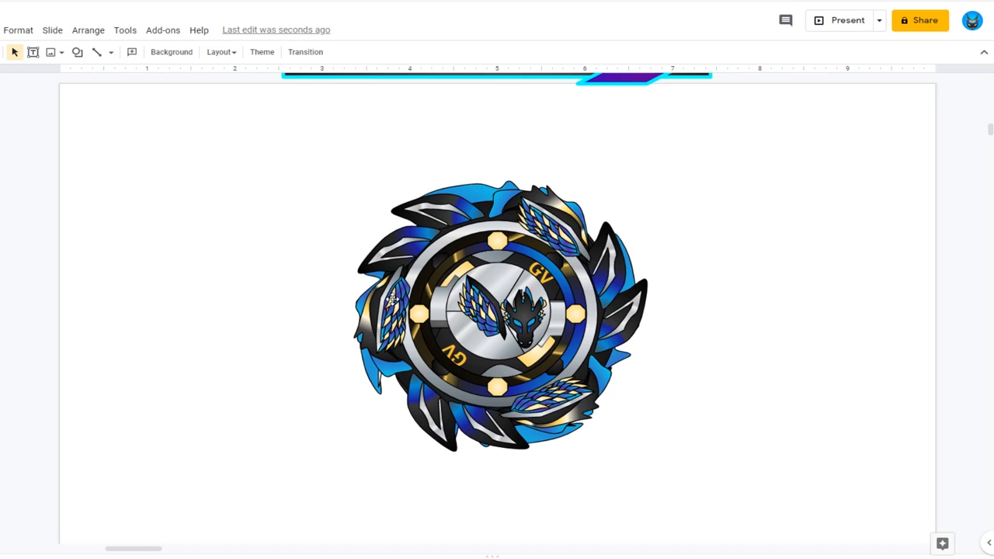
mouse_move(391, 260)
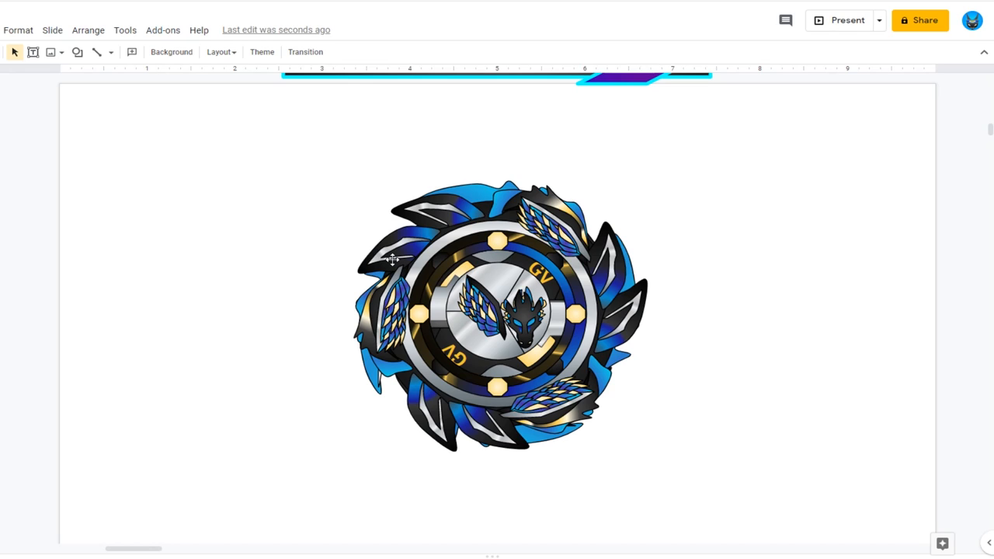
mouse_move(455, 272)
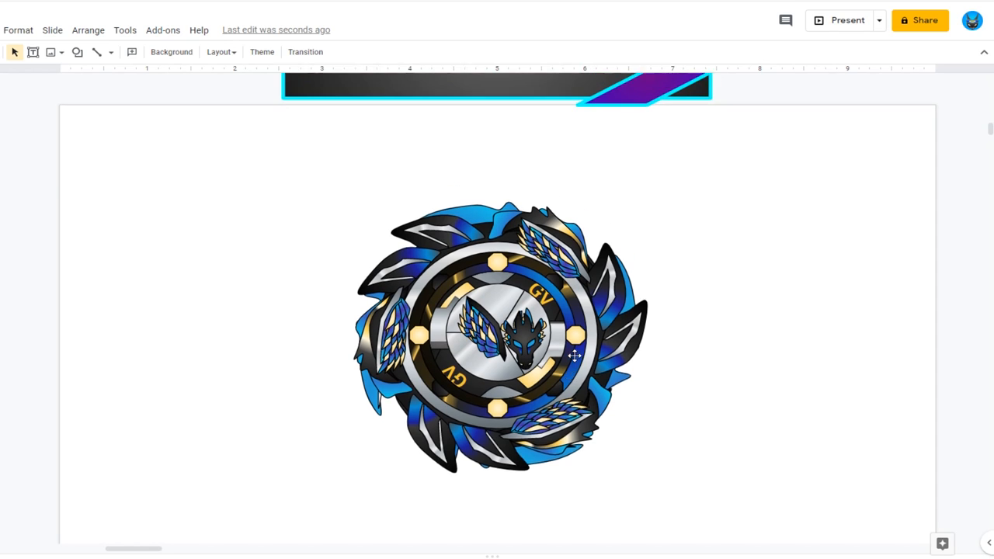
scroll(up, 3)
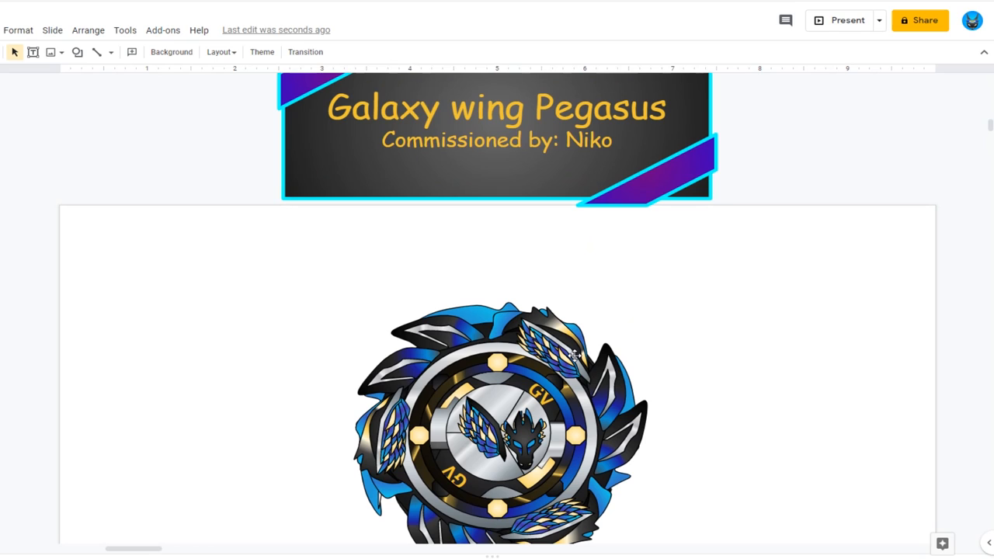